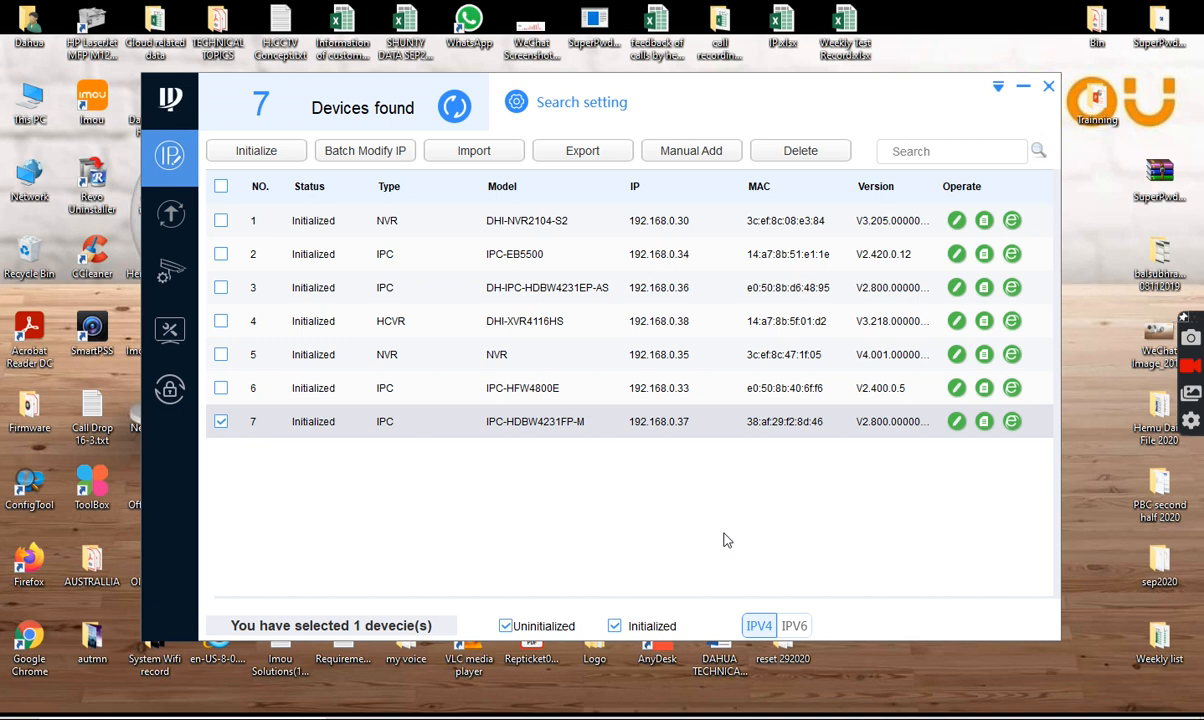
pyautogui.moveTo(212, 444)
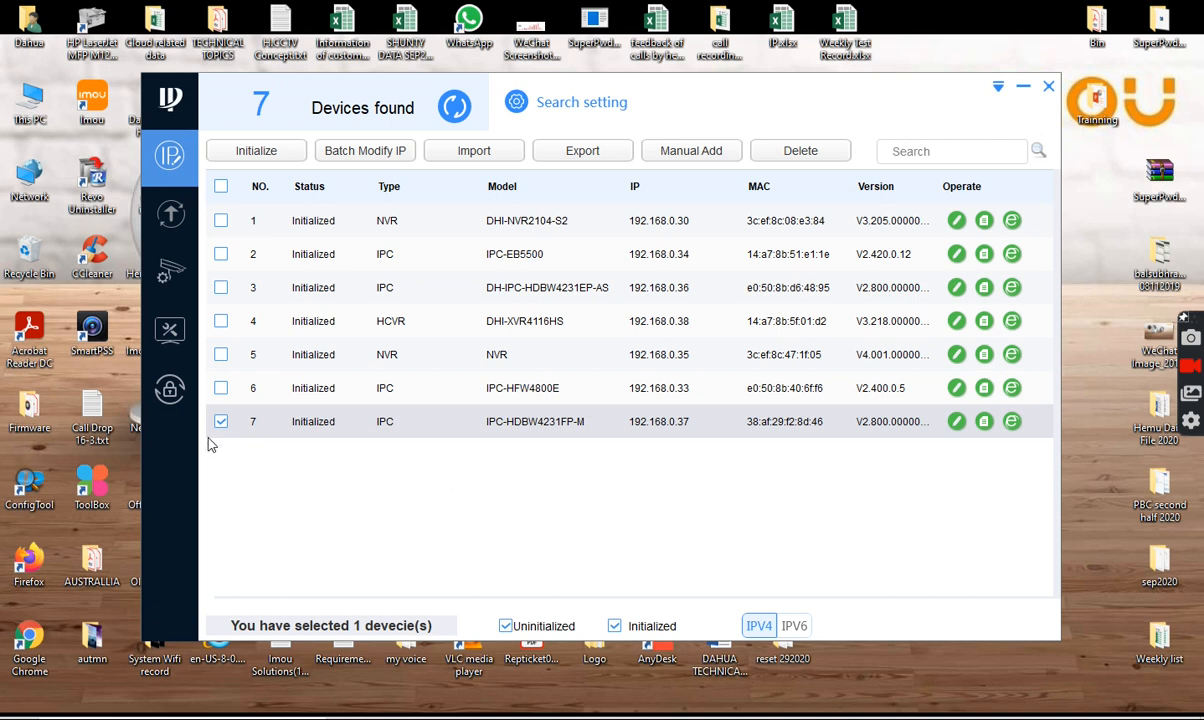
# Step: Review camera 7's details in the device list and launch its web page at 192.168.0.37
pyautogui.click(220, 420)
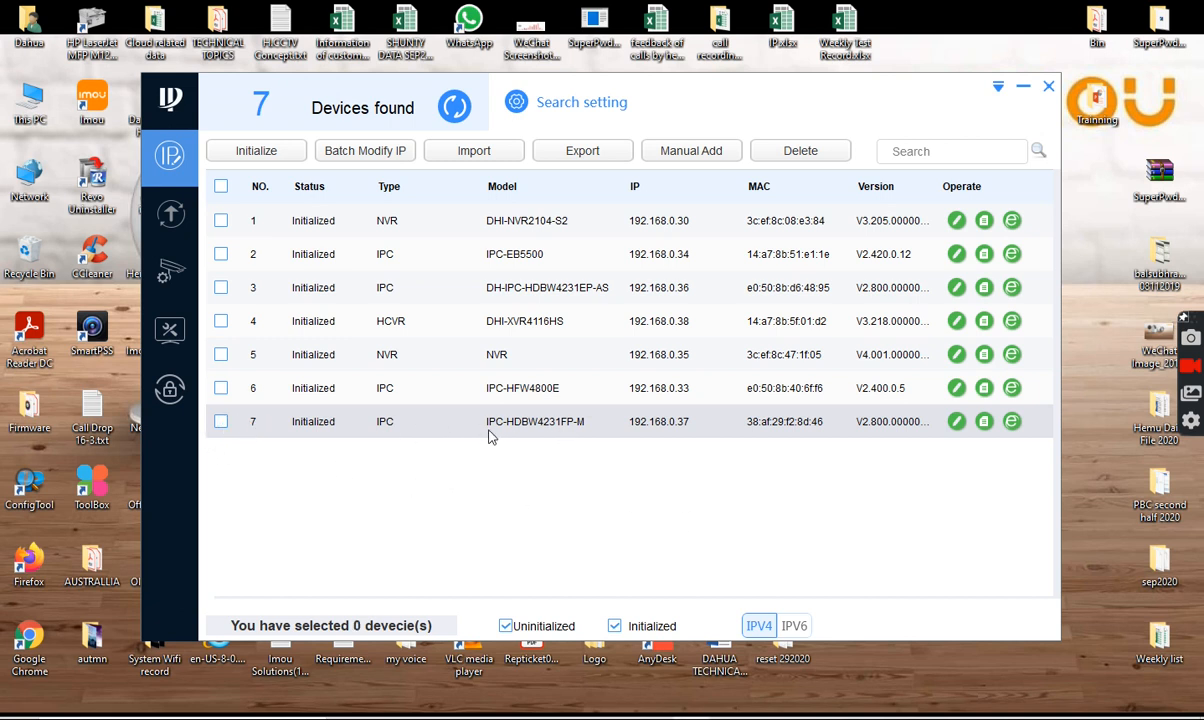
pyautogui.moveTo(544, 436)
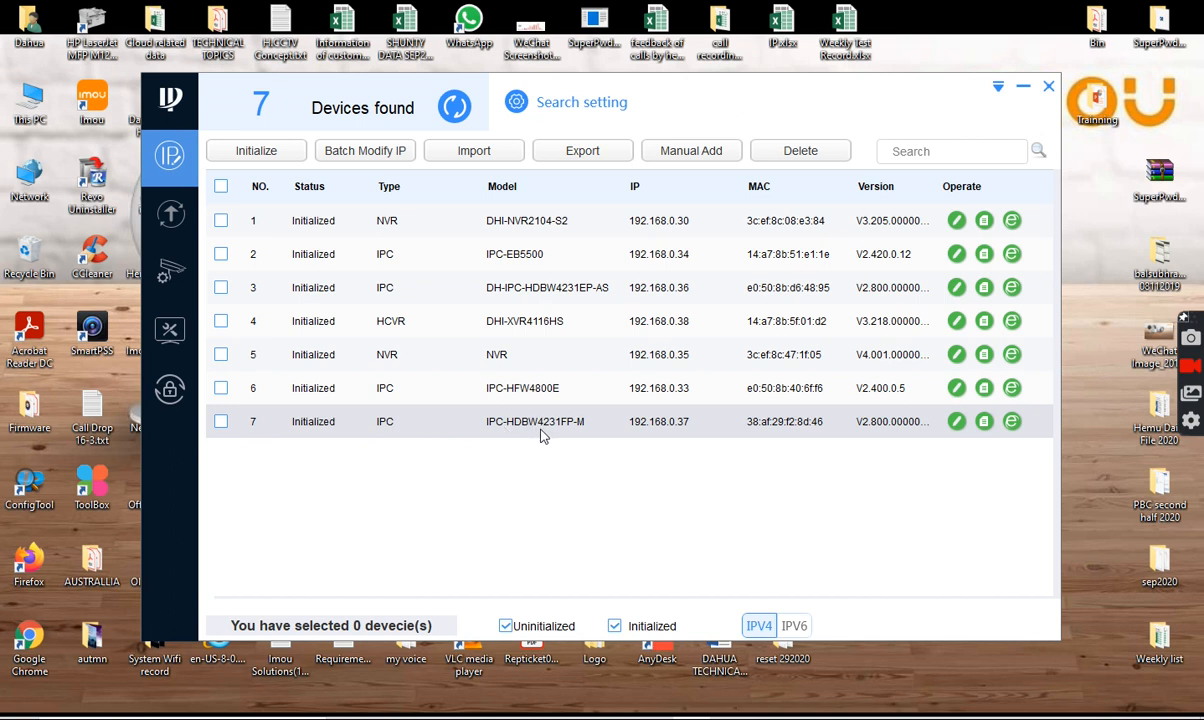
pyautogui.moveTo(578, 436)
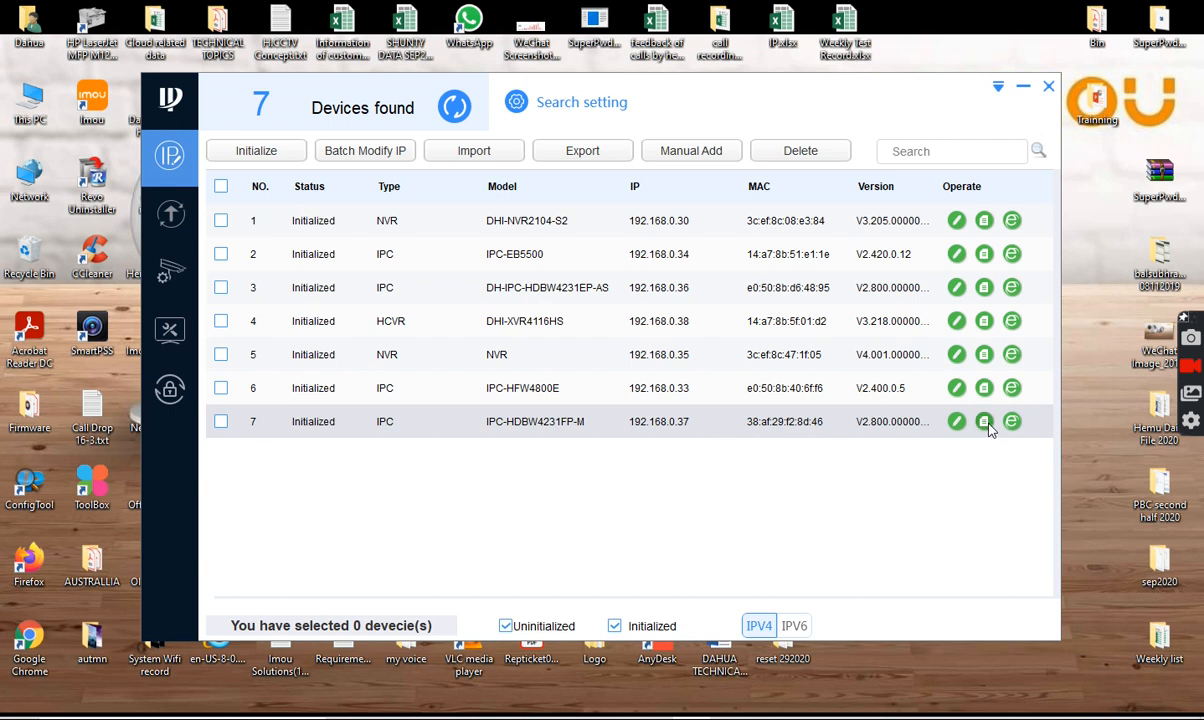
pyautogui.click(984, 420)
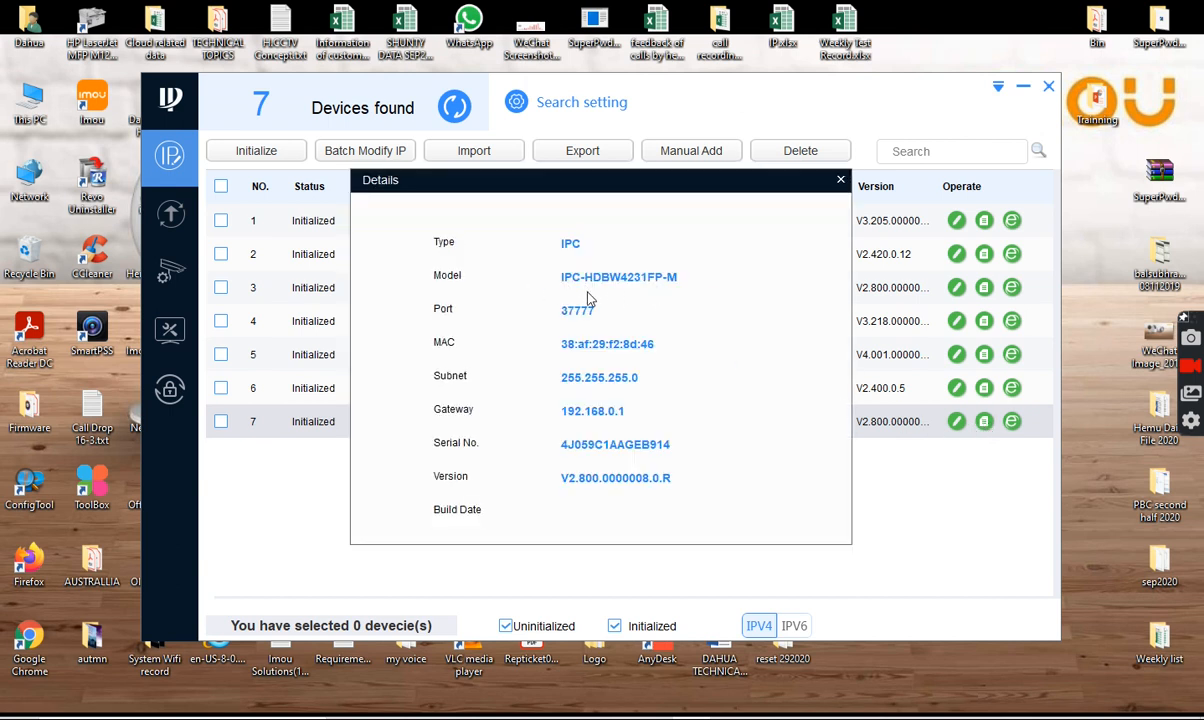
pyautogui.moveTo(692, 284)
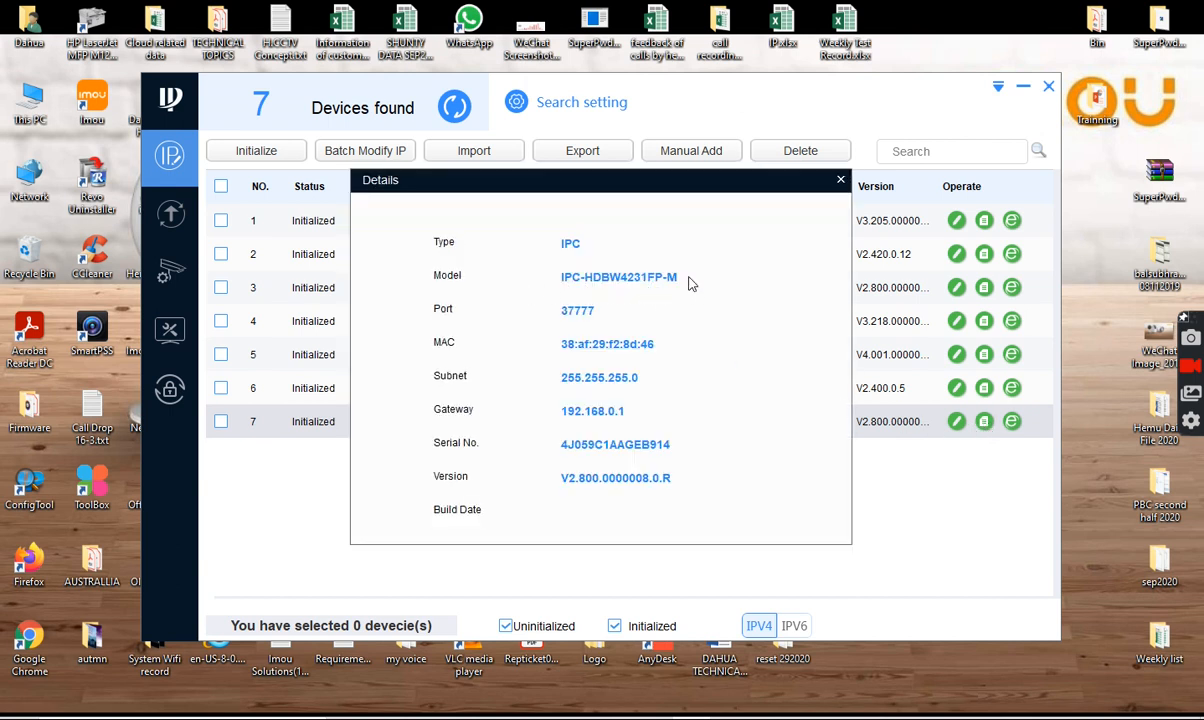
pyautogui.click(840, 180)
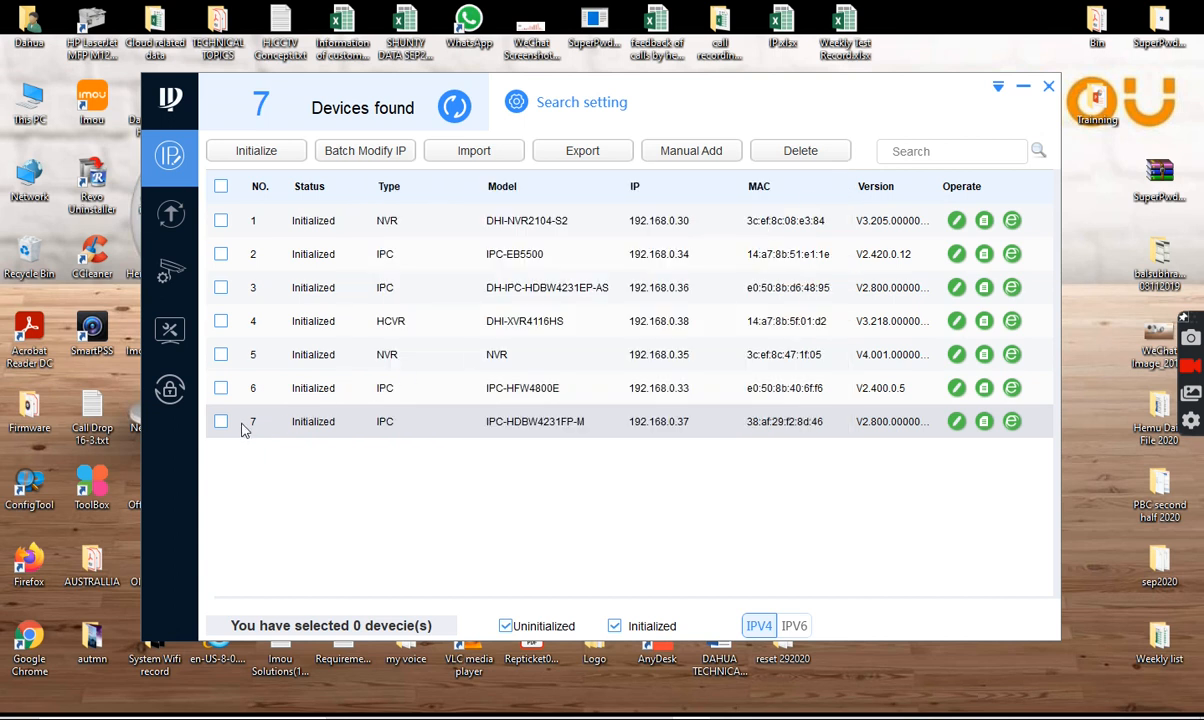
pyautogui.click(220, 420)
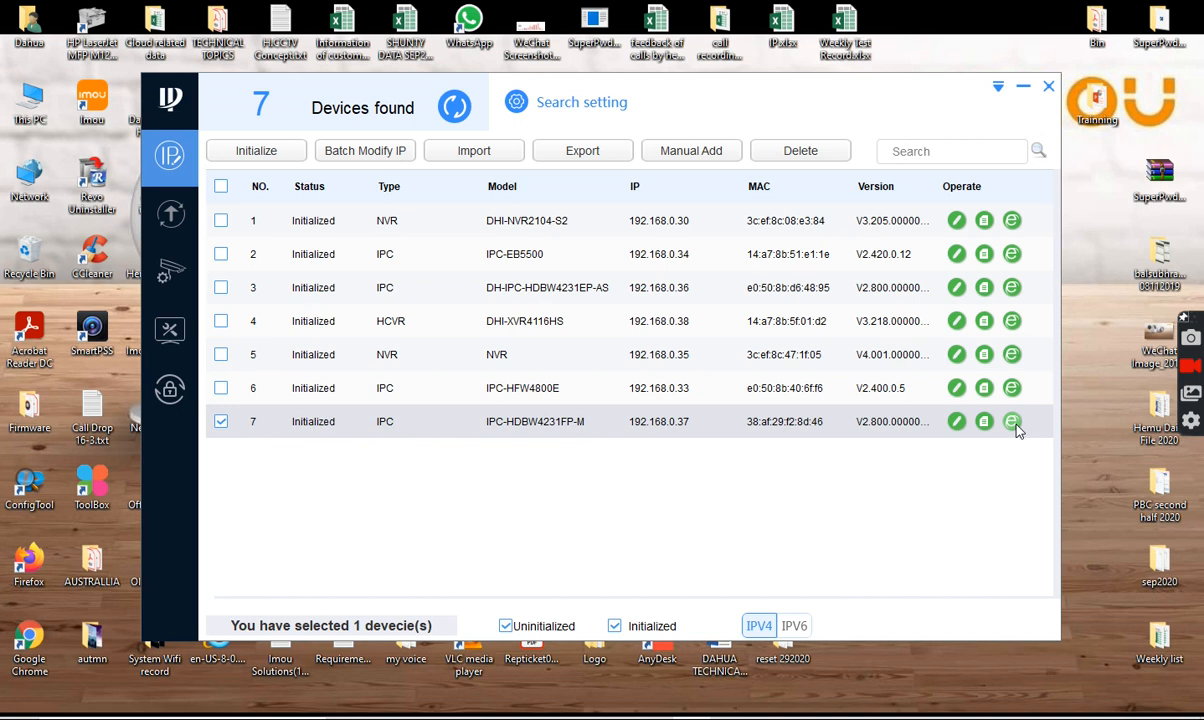
pyautogui.click(1012, 420)
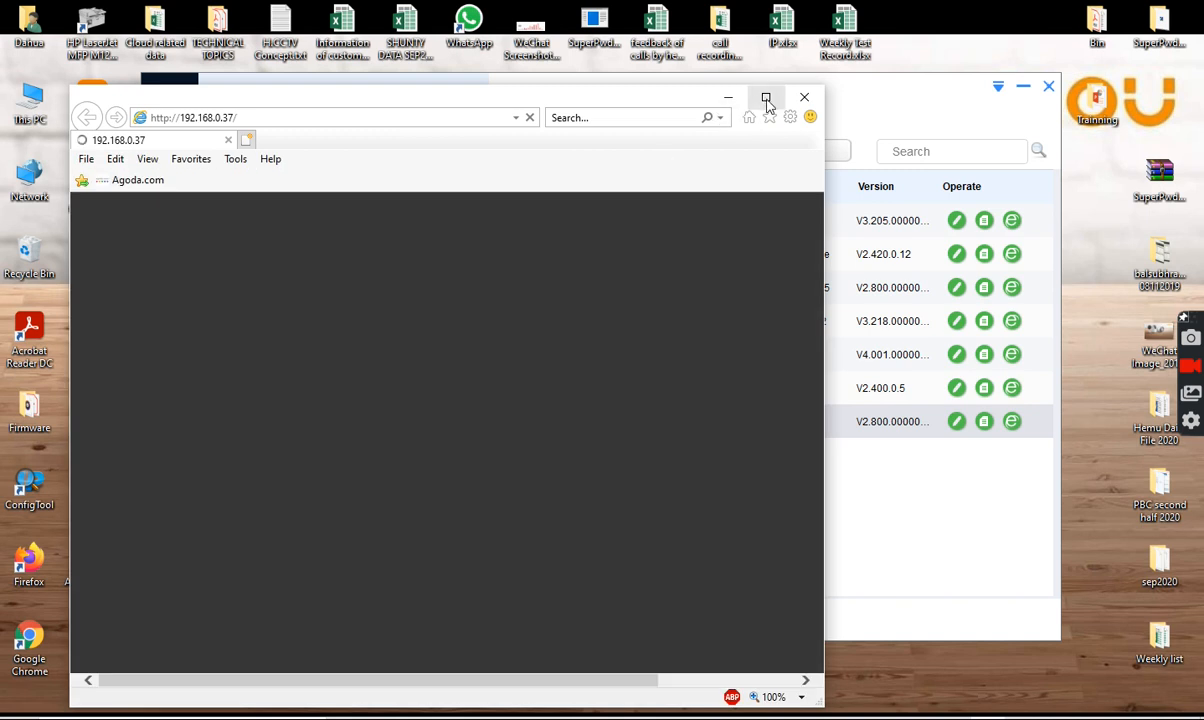
# Step: Maximize the browser and enter username admin with the password on the login page
pyautogui.click(766, 96)
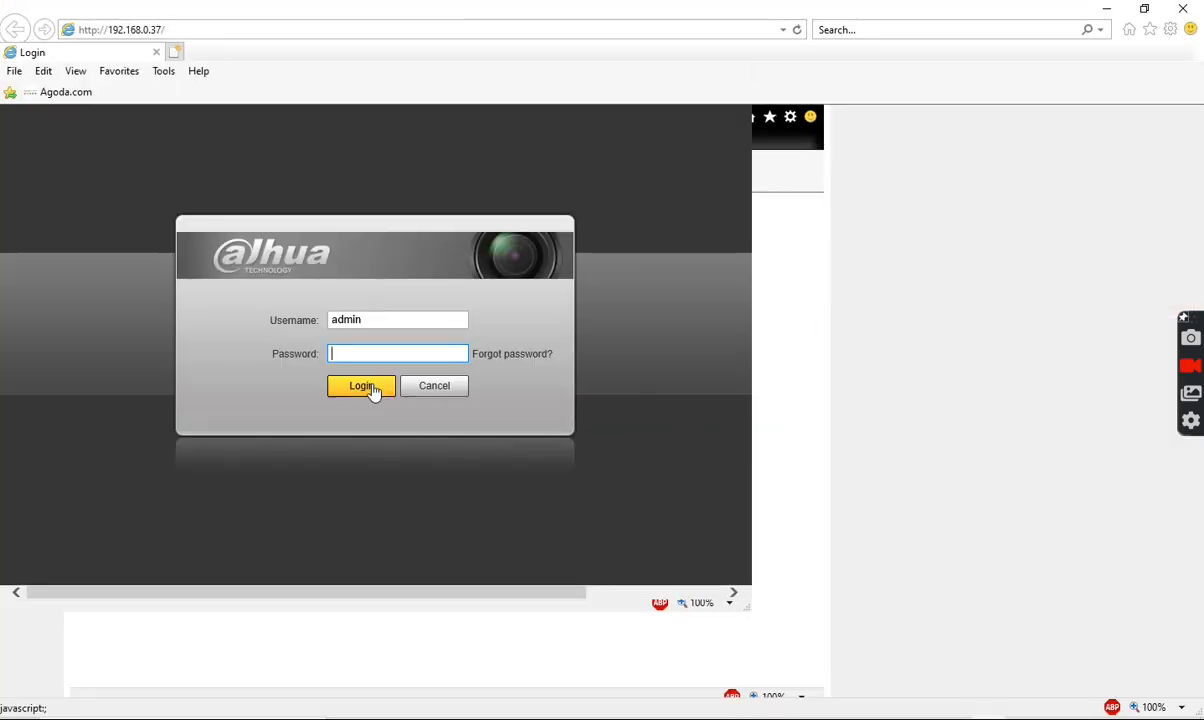
pyautogui.moveTo(684, 296)
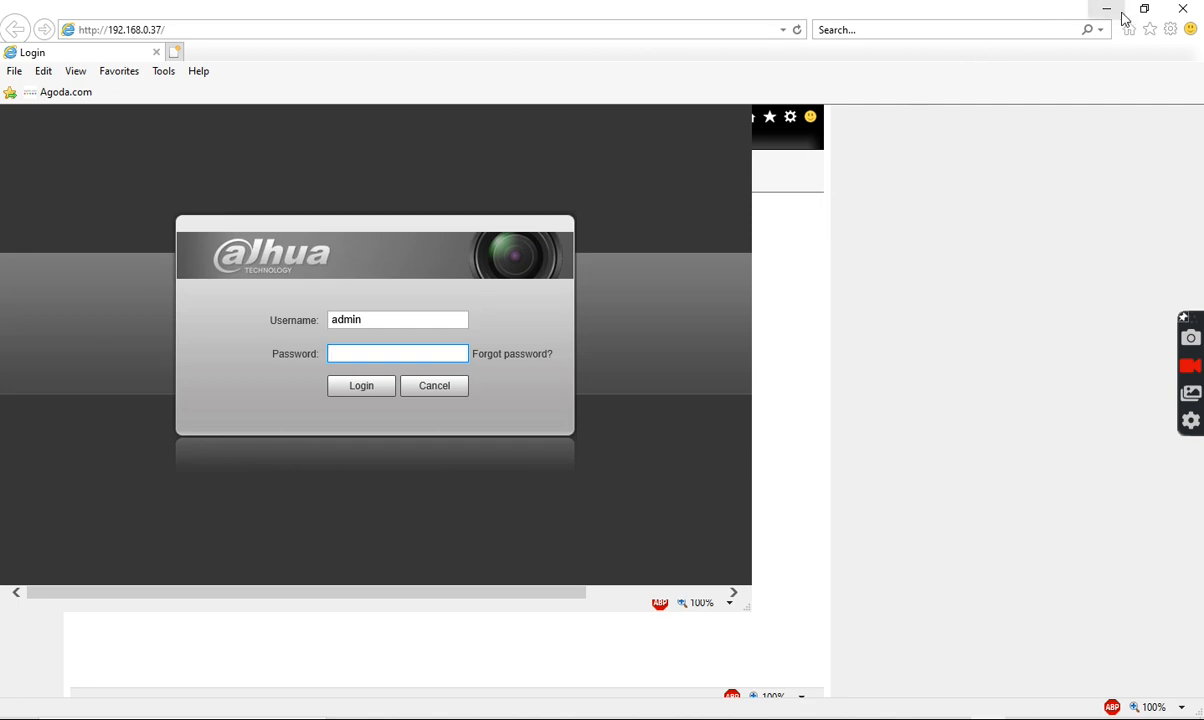
pyautogui.click(1144, 8)
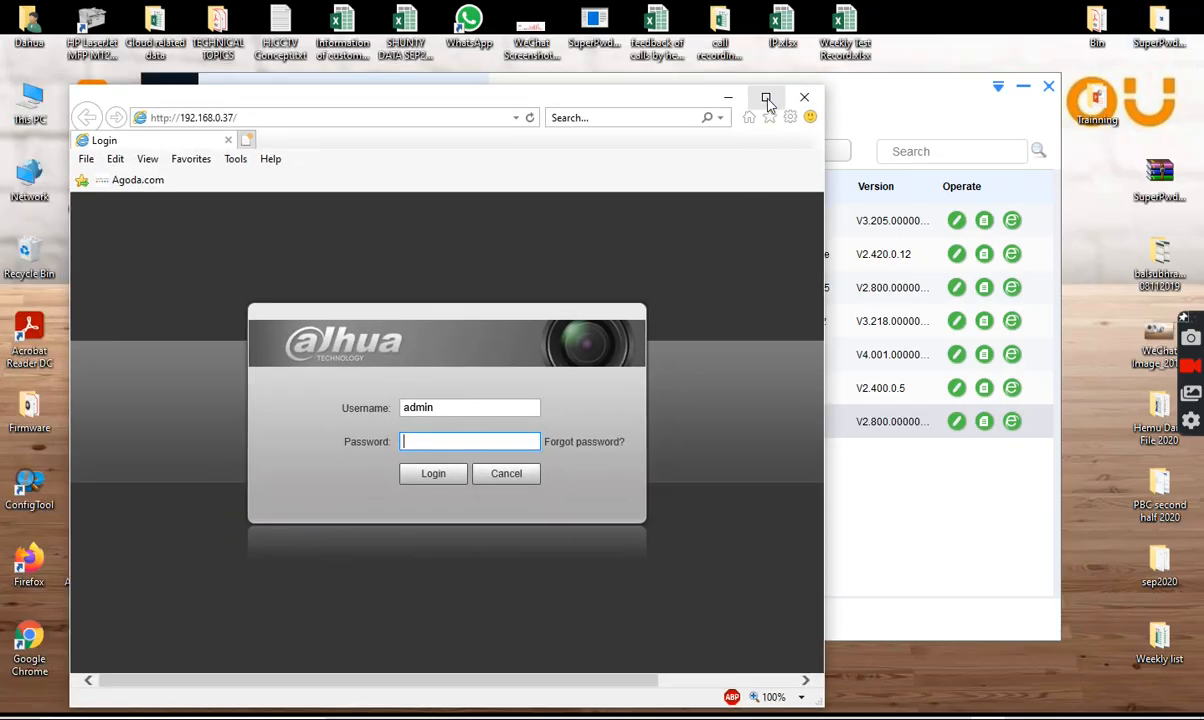
pyautogui.click(768, 96)
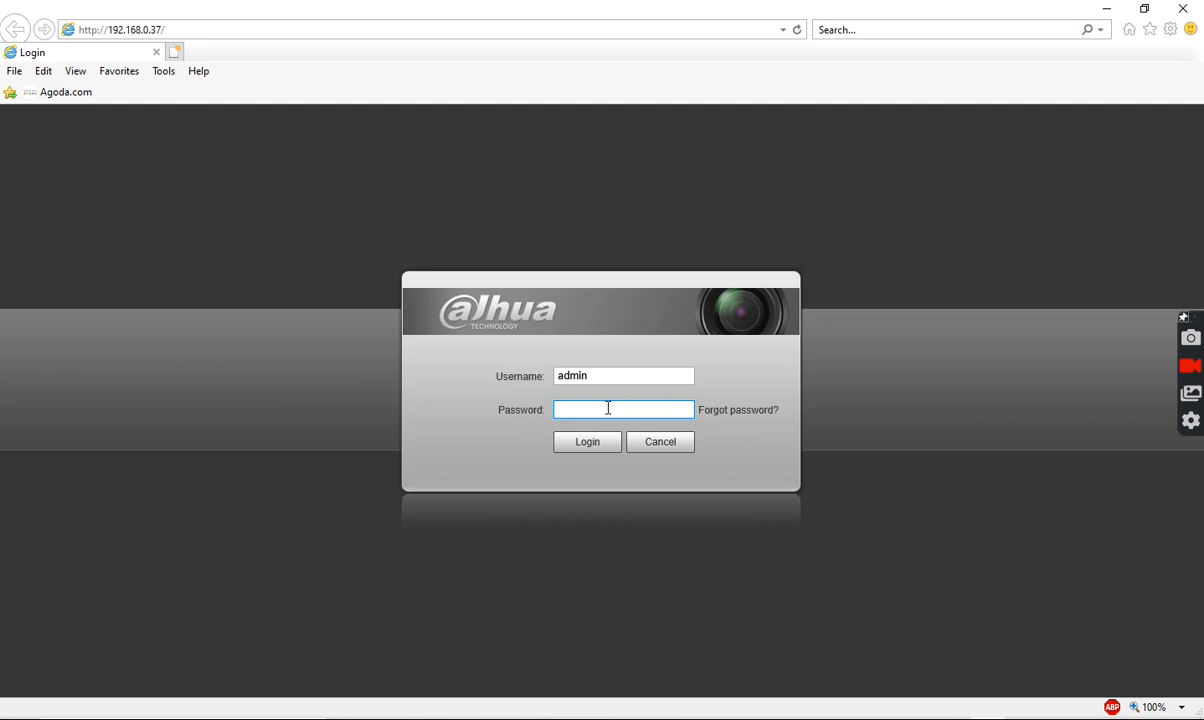
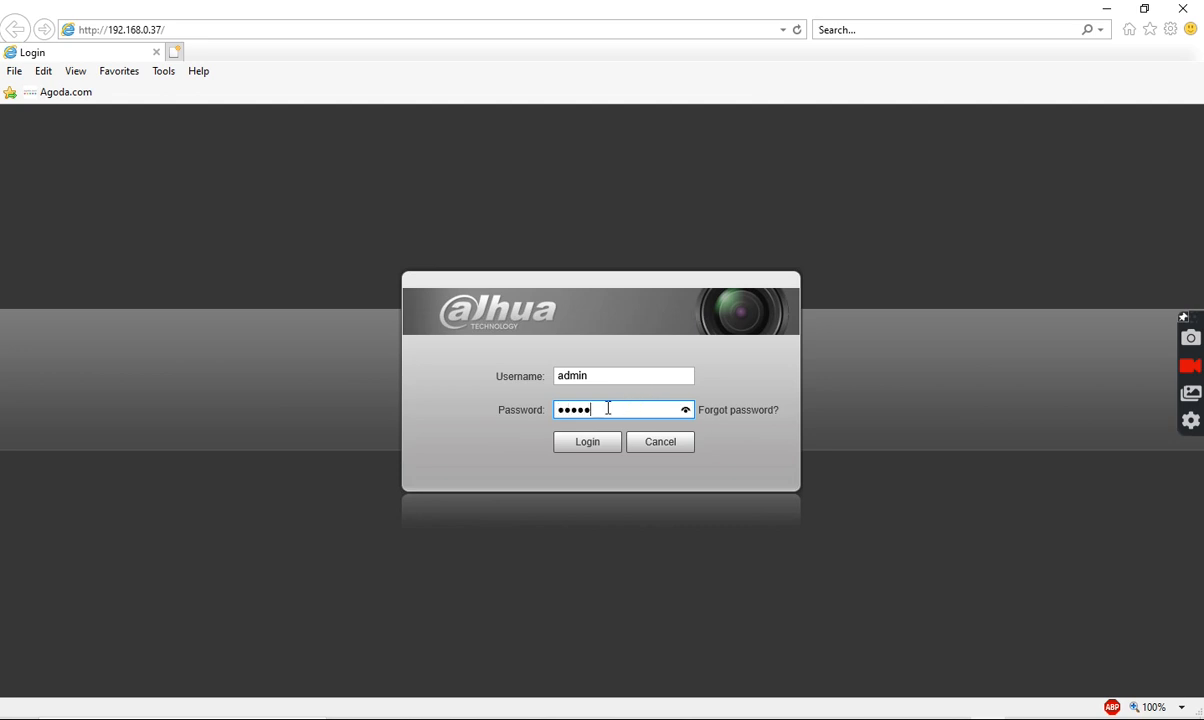
pyautogui.click(588, 442)
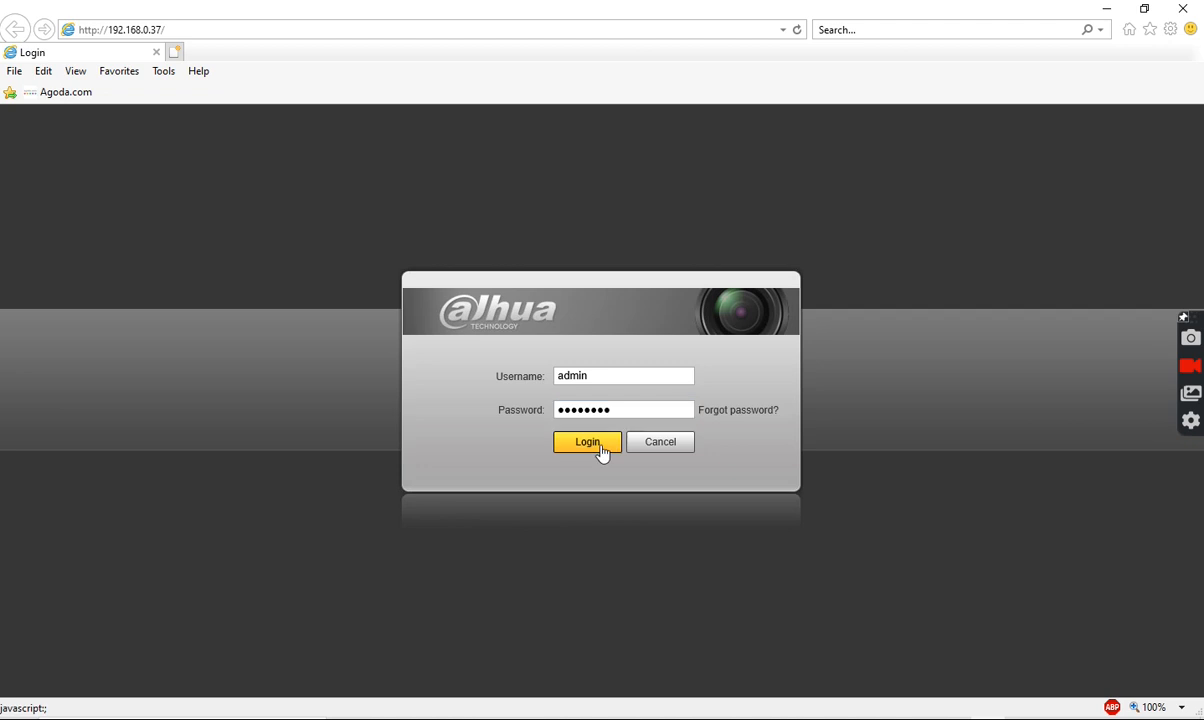
# Step: Log in, reach Camera > Video settings and set Main Stream encode mode to H.264H
pyautogui.click(588, 442)
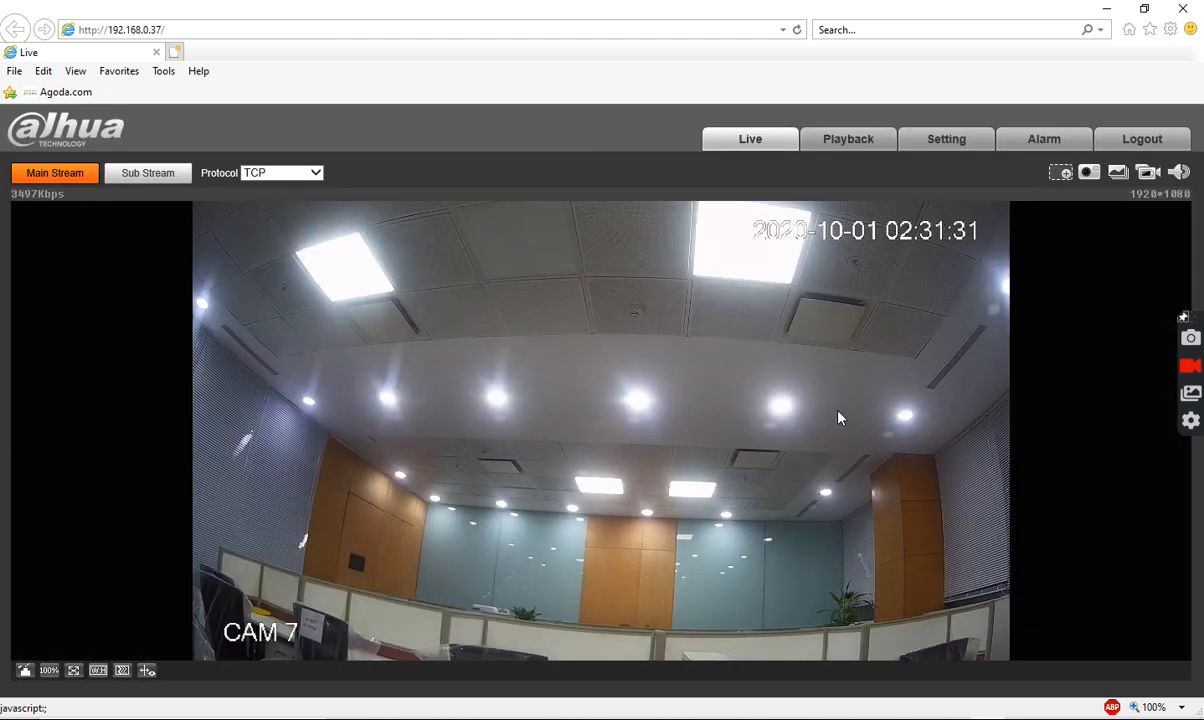
pyautogui.click(944, 138)
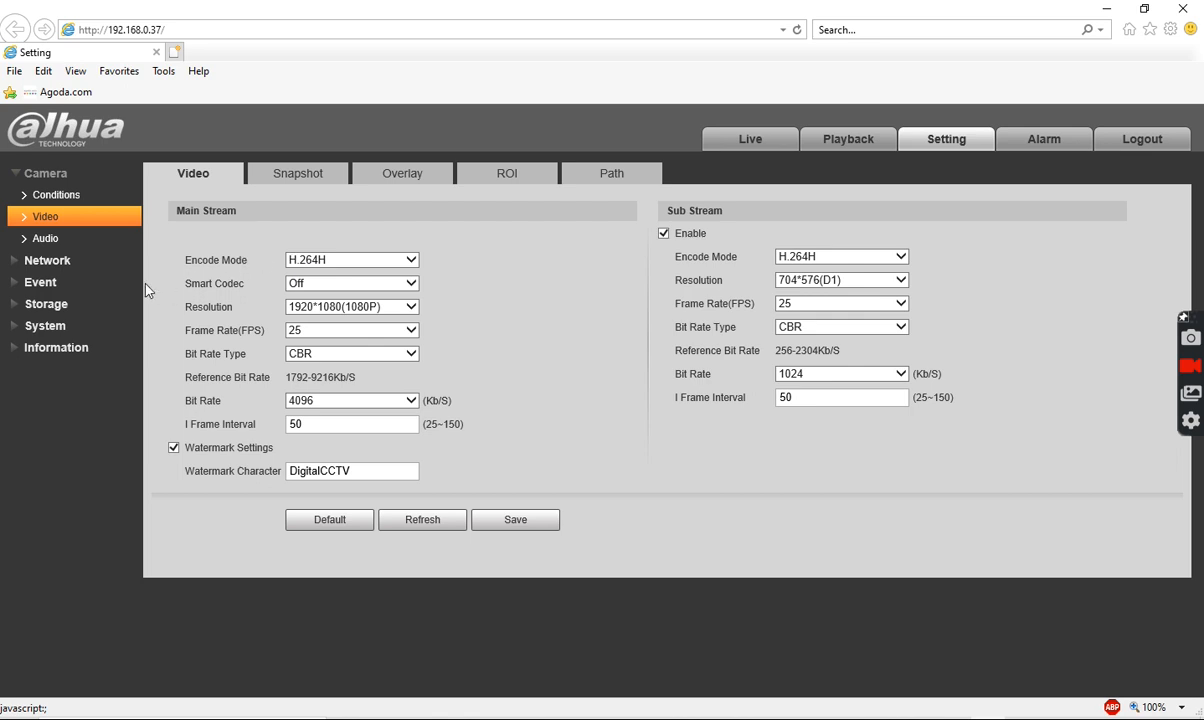
pyautogui.moveTo(260, 294)
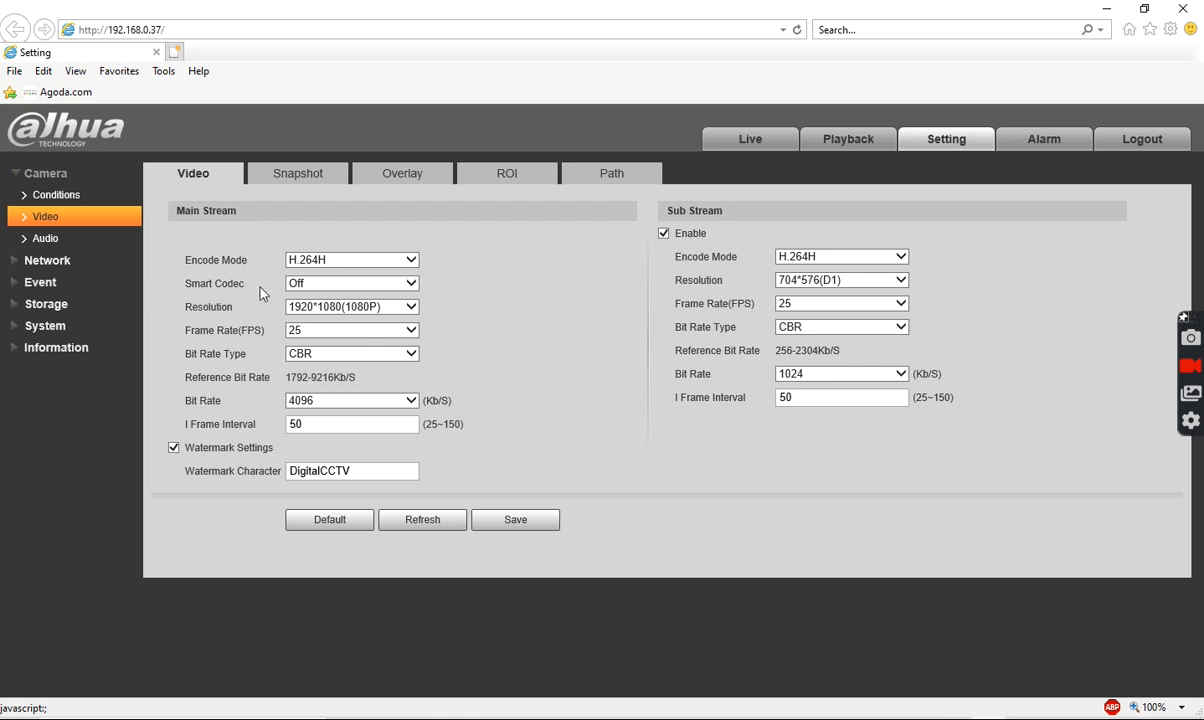
pyautogui.moveTo(266, 294)
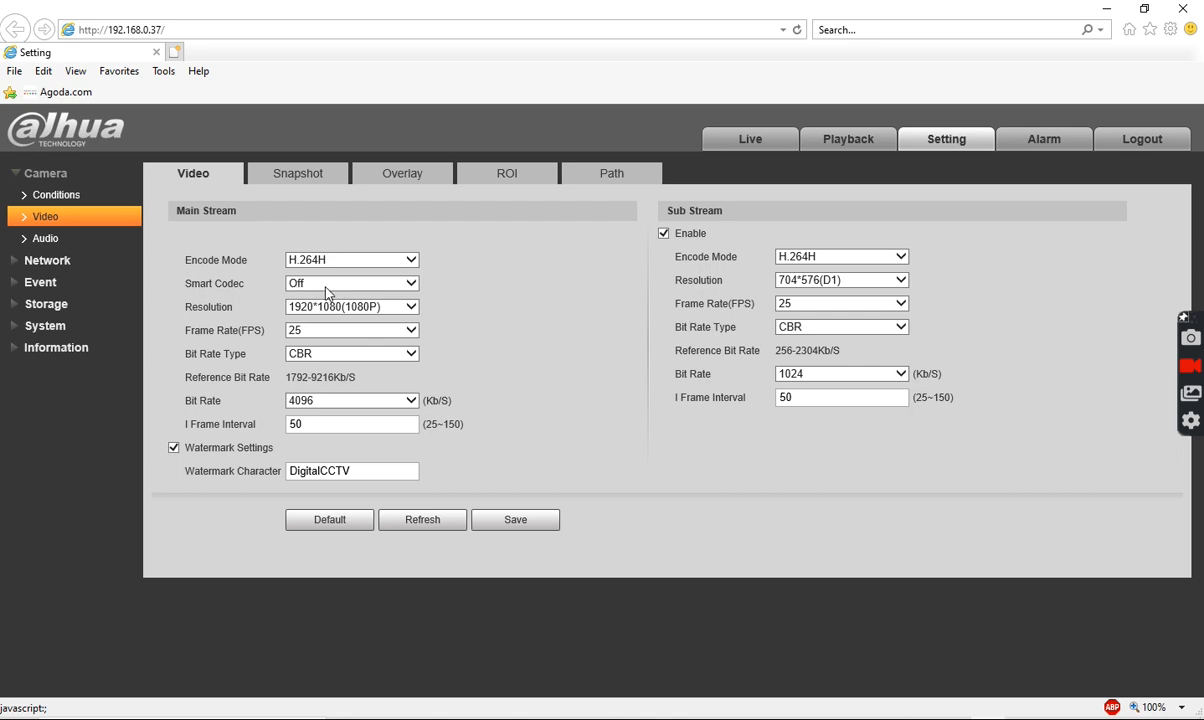
pyautogui.moveTo(818, 256)
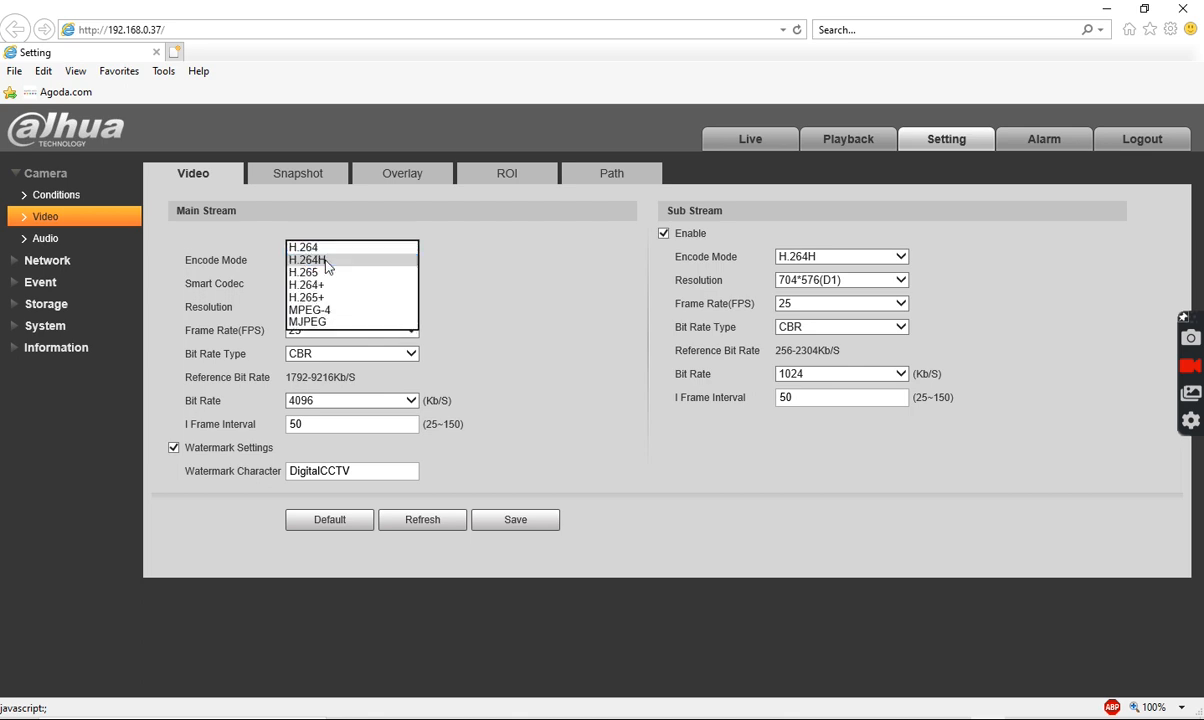
pyautogui.click(308, 260)
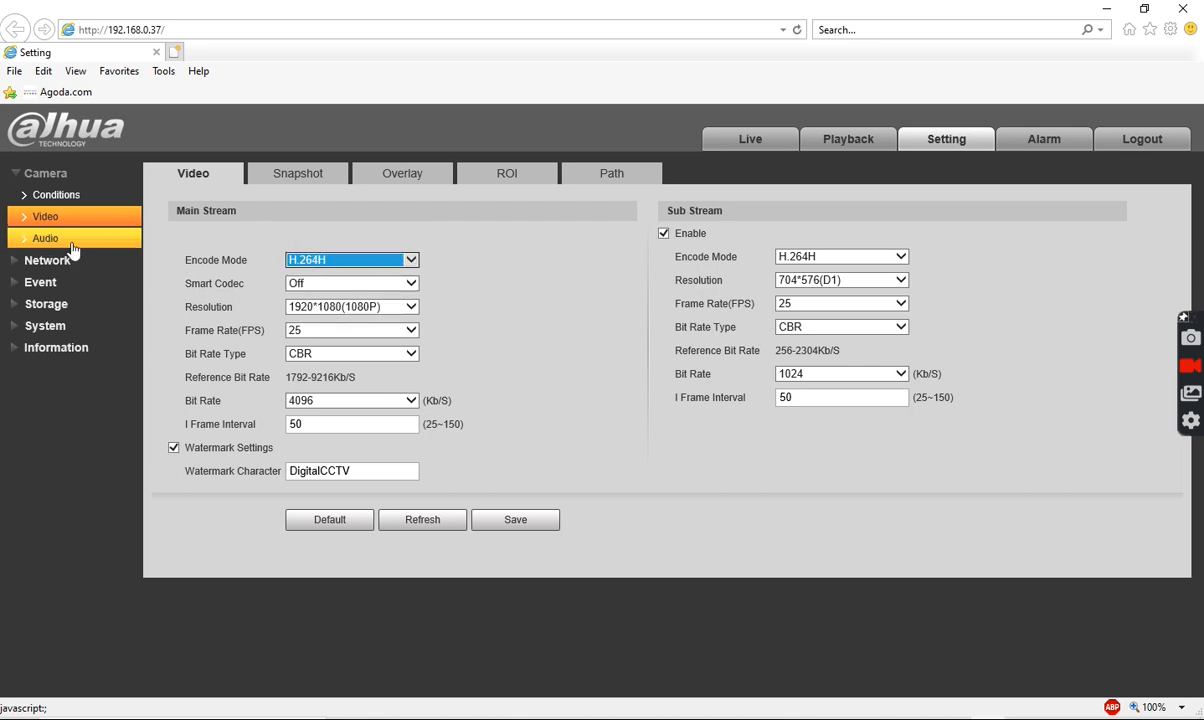
# Step: Enable Sub Stream audio under Camera > Audio and save
pyautogui.click(44, 238)
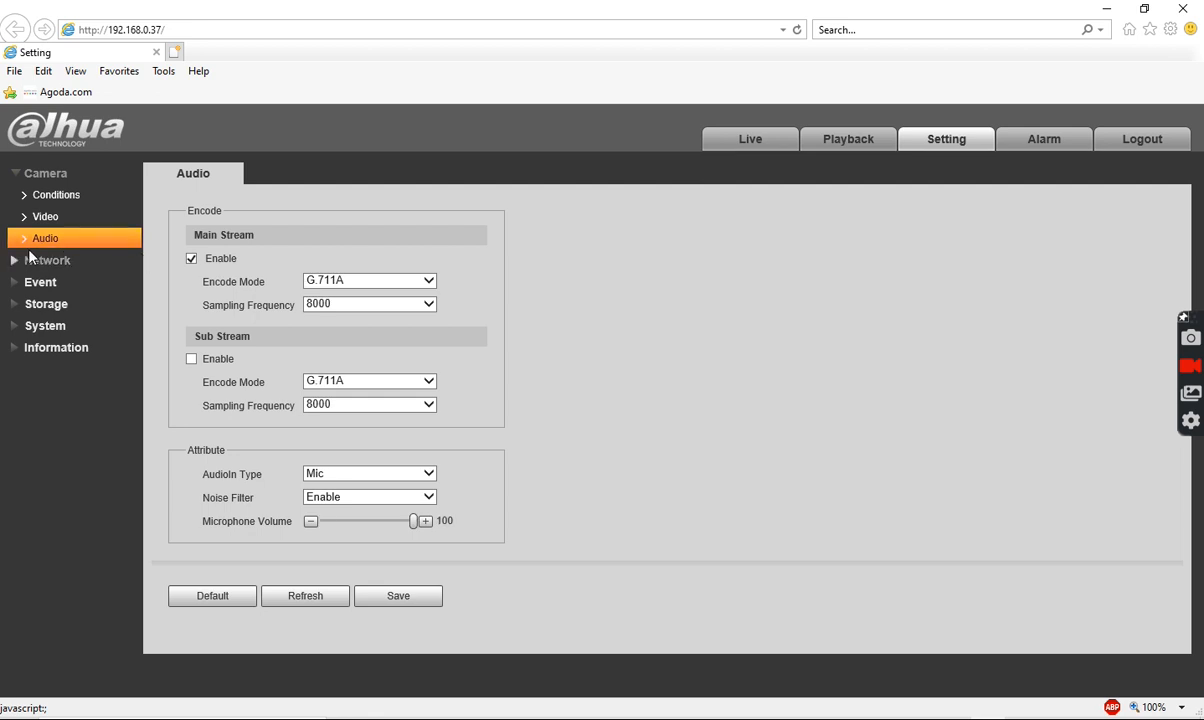
pyautogui.click(192, 358)
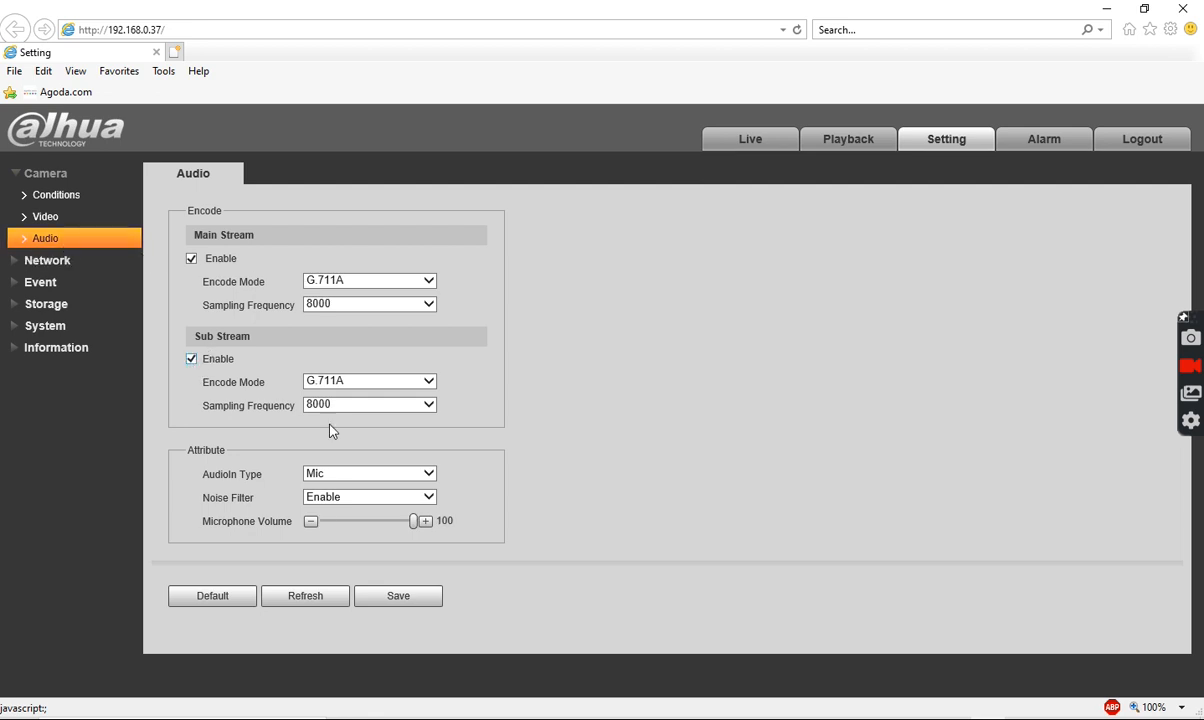
pyautogui.click(398, 596)
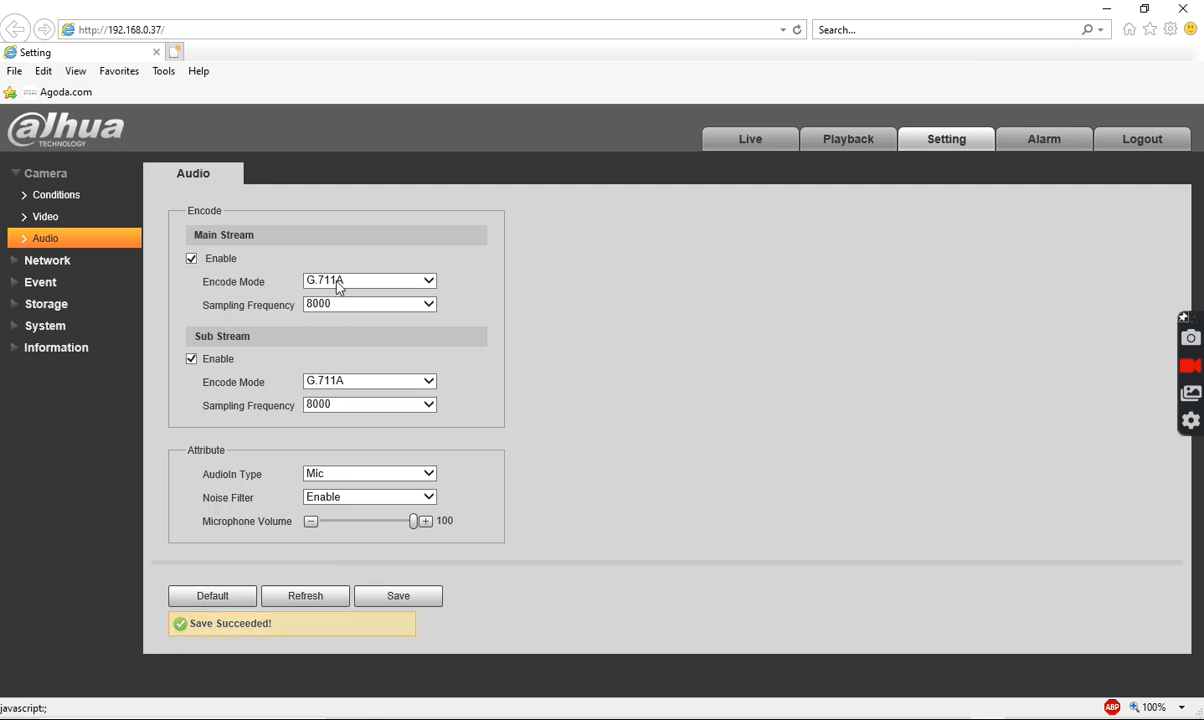
# Step: Set both Main and Sub Stream audio encode mode to AAC and save
pyautogui.click(370, 280)
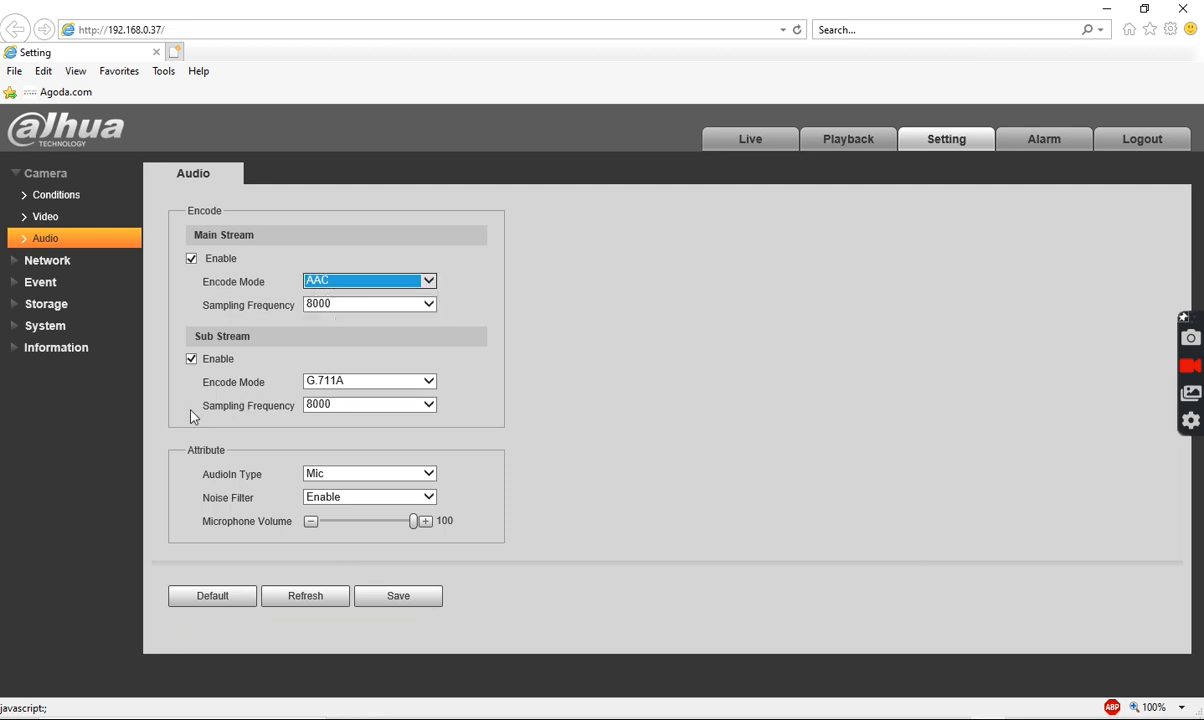
pyautogui.moveTo(252, 388)
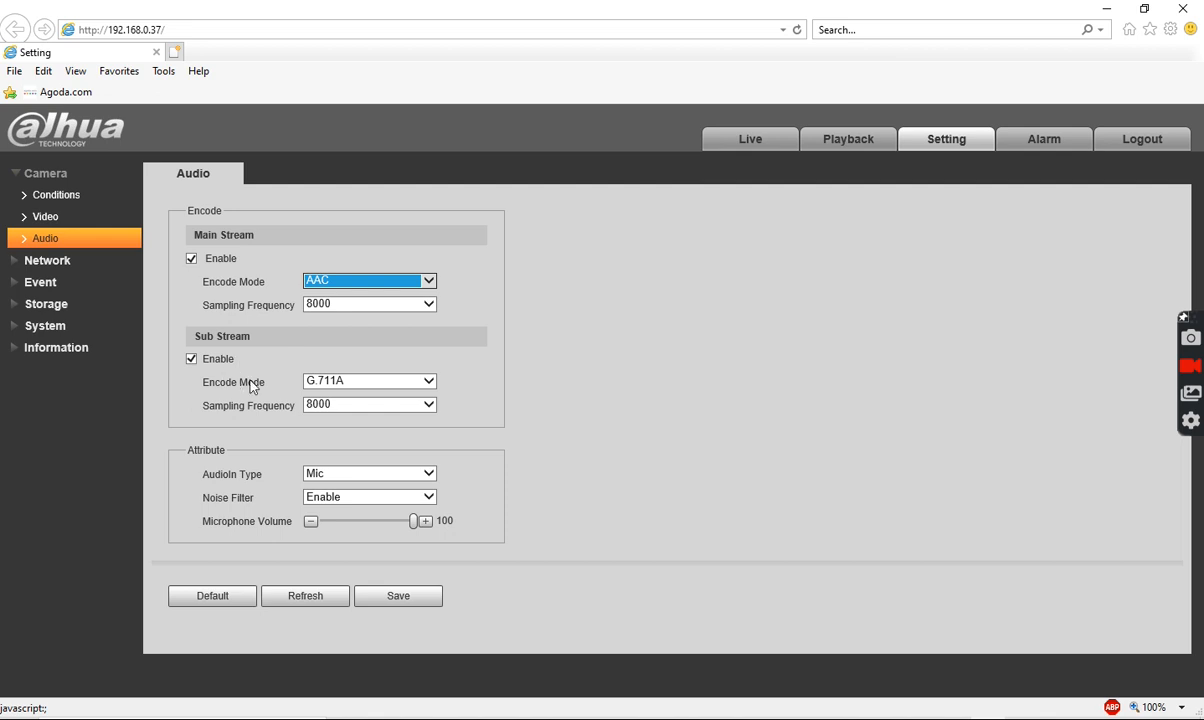
pyautogui.click(370, 380)
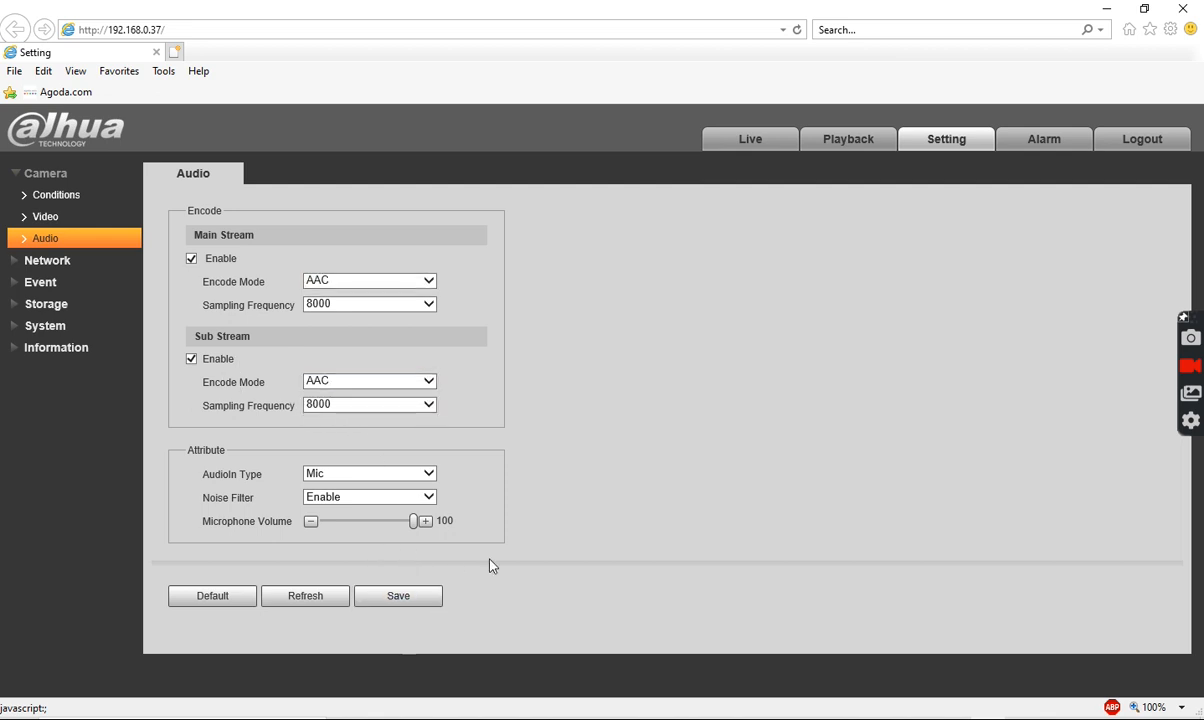
pyautogui.click(398, 596)
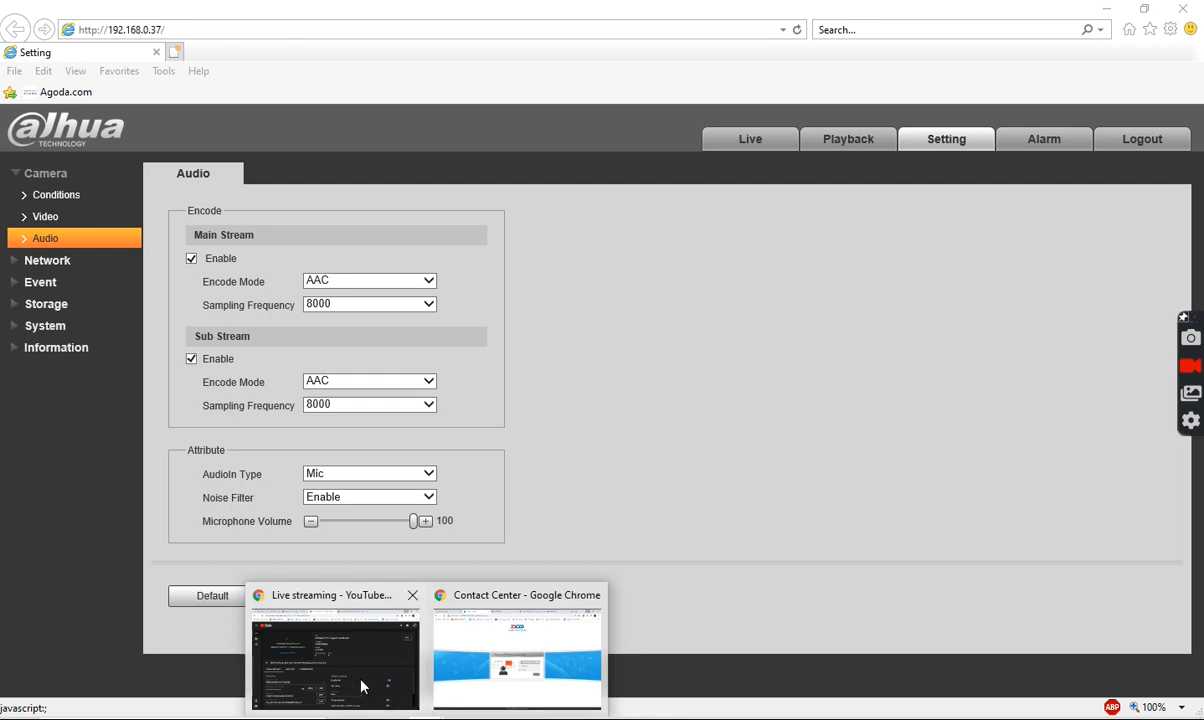
pyautogui.click(334, 656)
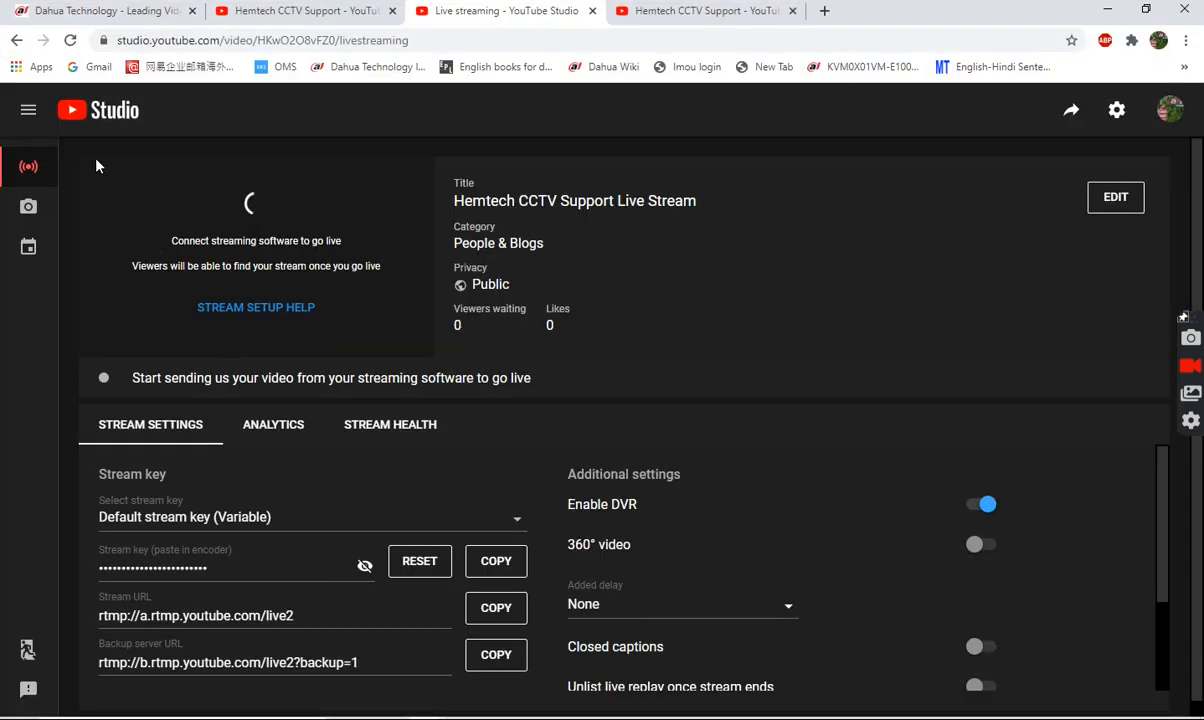
pyautogui.moveTo(276, 264)
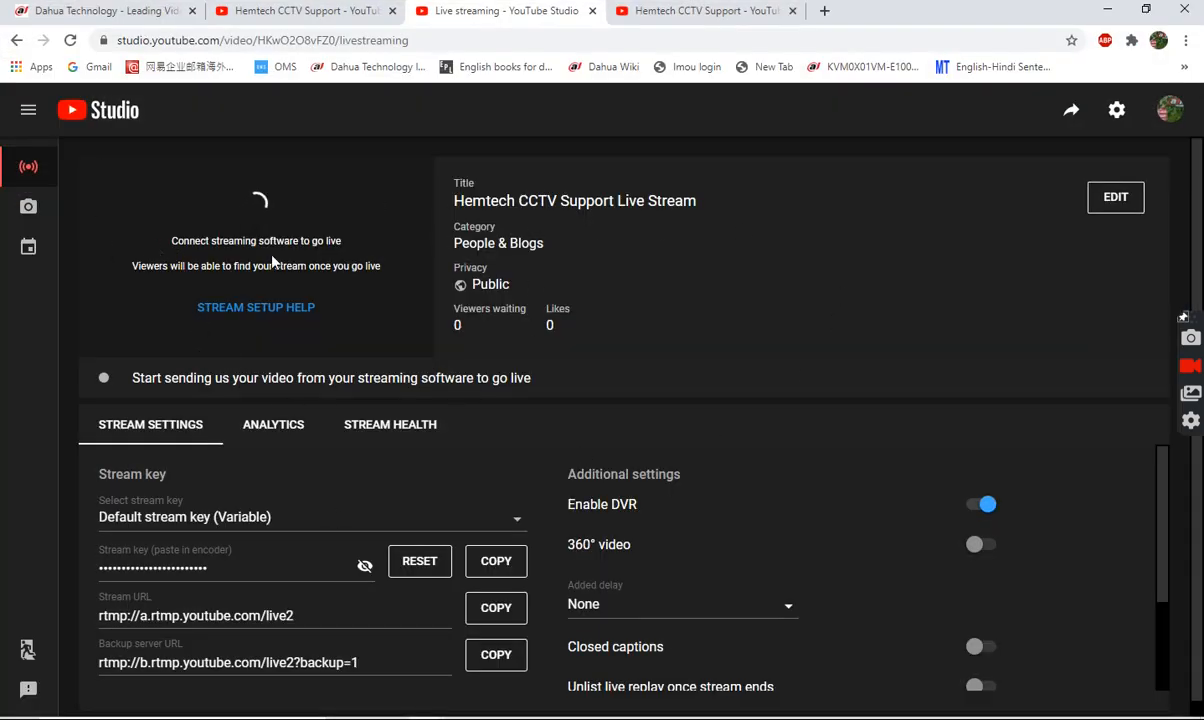
pyautogui.moveTo(604, 252)
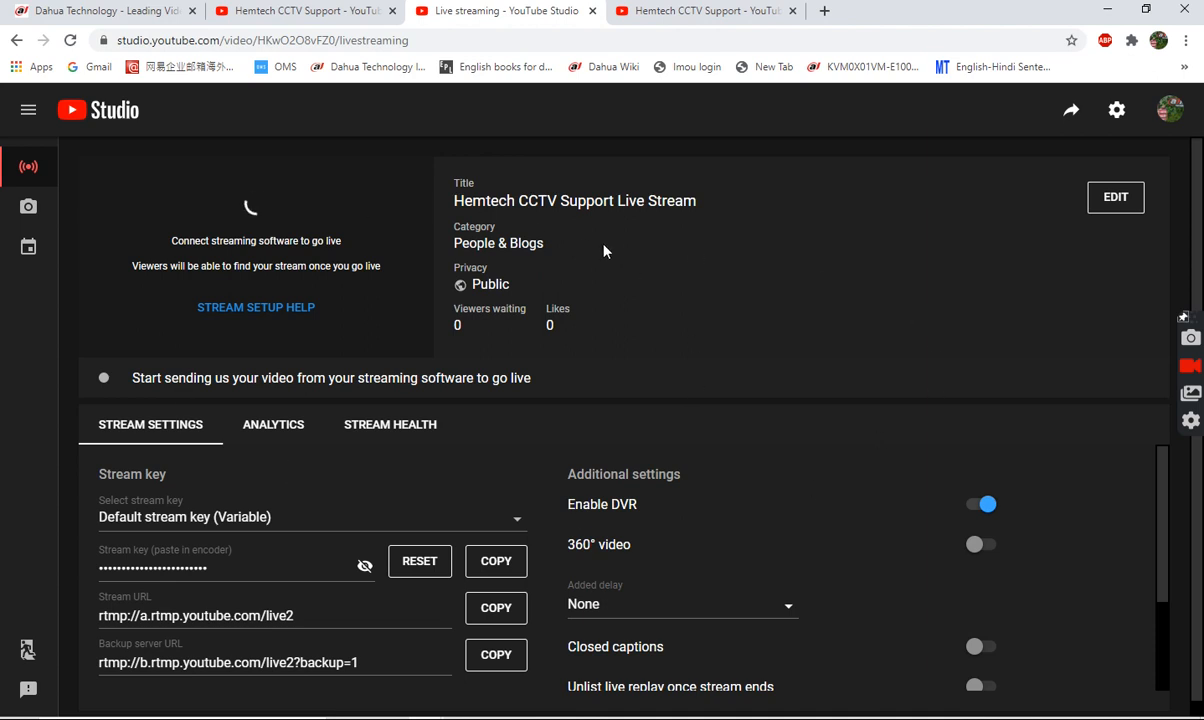
pyautogui.moveTo(80, 144)
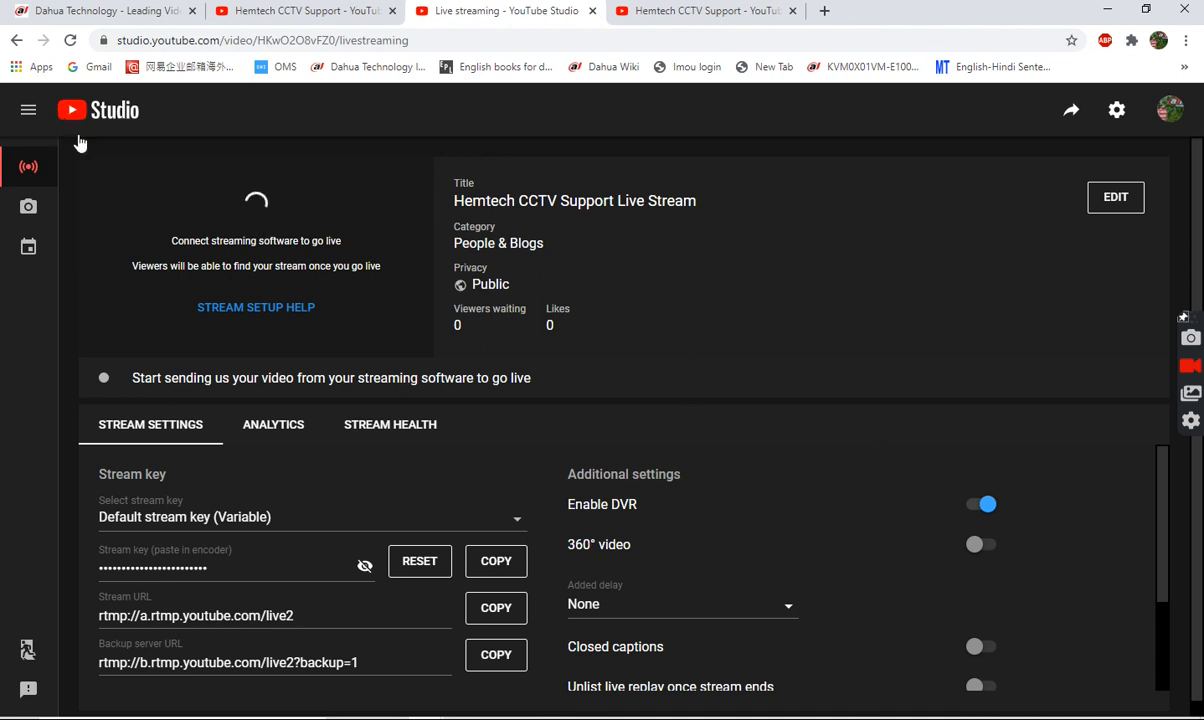
pyautogui.moveTo(204, 240)
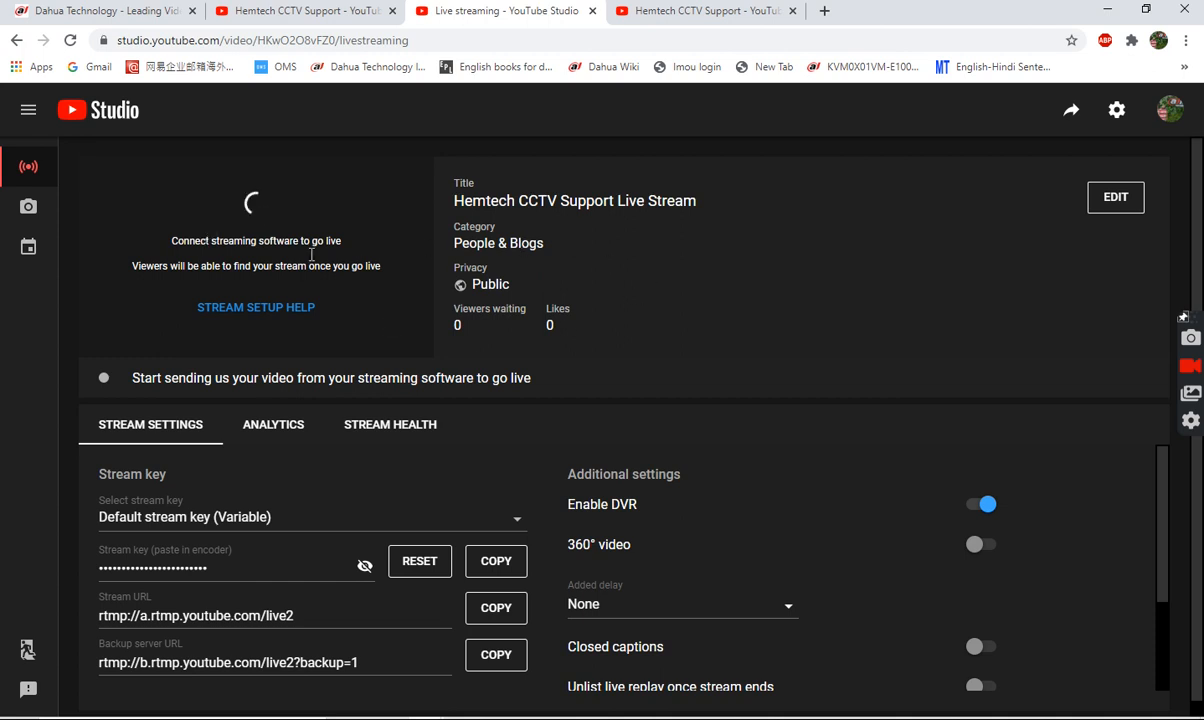
pyautogui.moveTo(116, 206)
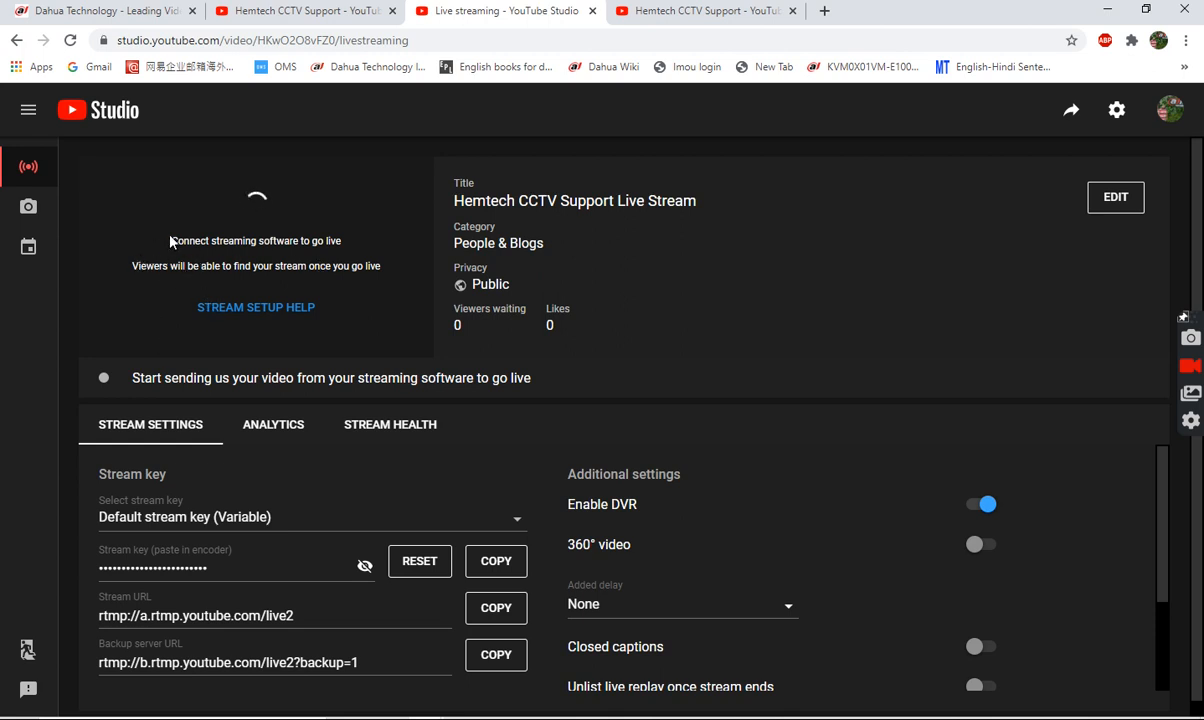
pyautogui.moveTo(312, 258)
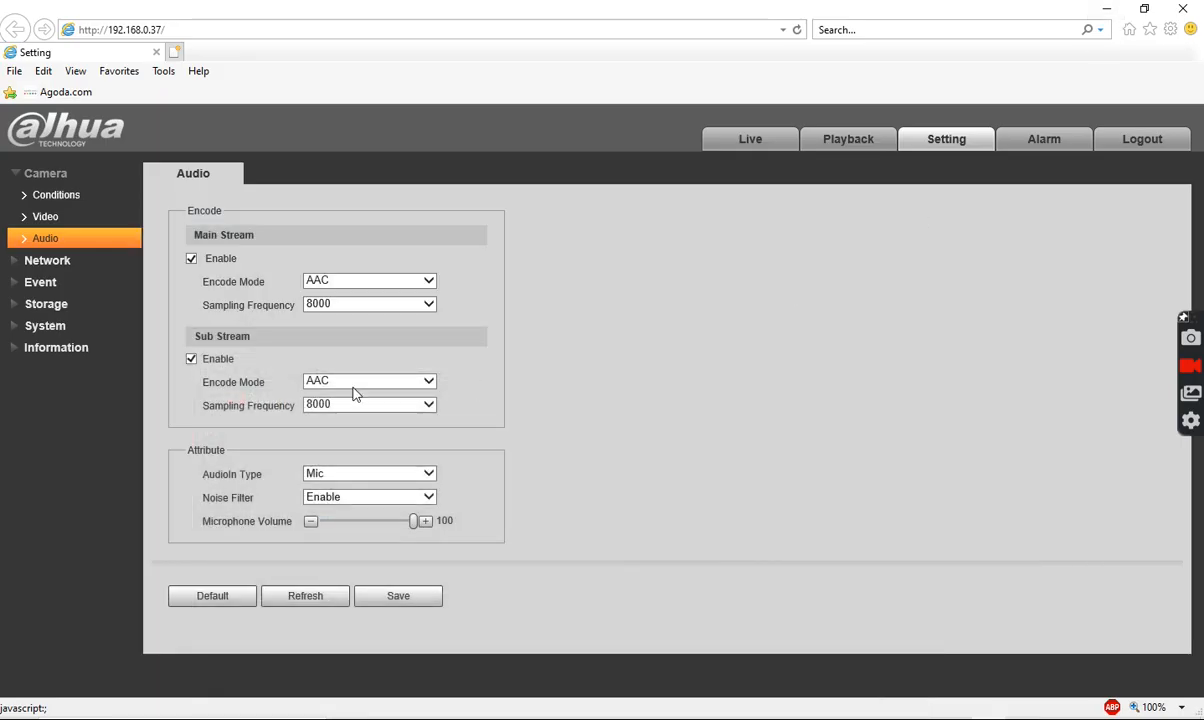
pyautogui.moveTo(44, 304)
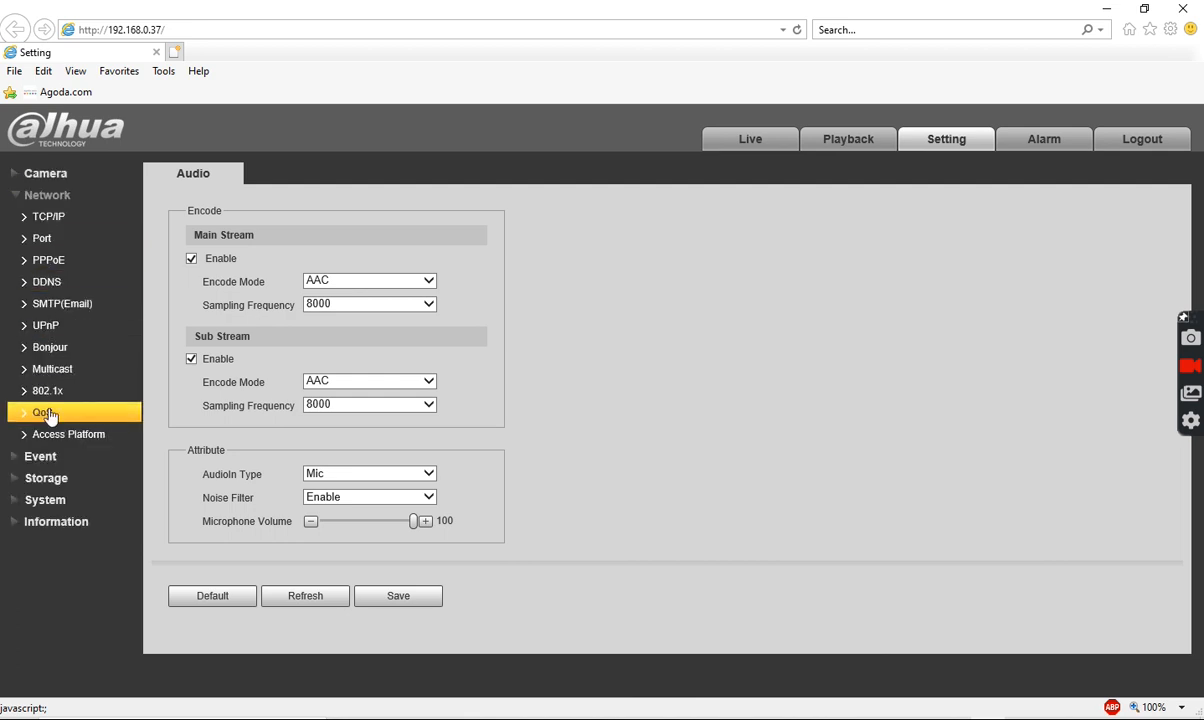
pyautogui.moveTo(68, 434)
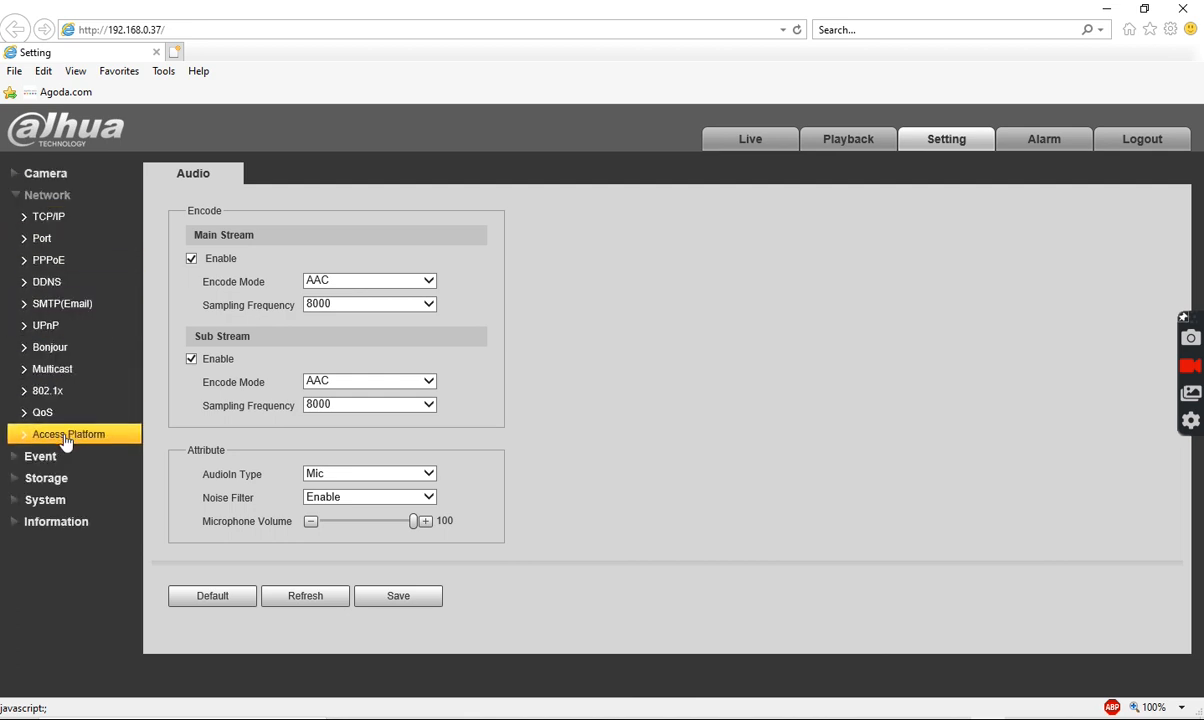
pyautogui.moveTo(100, 442)
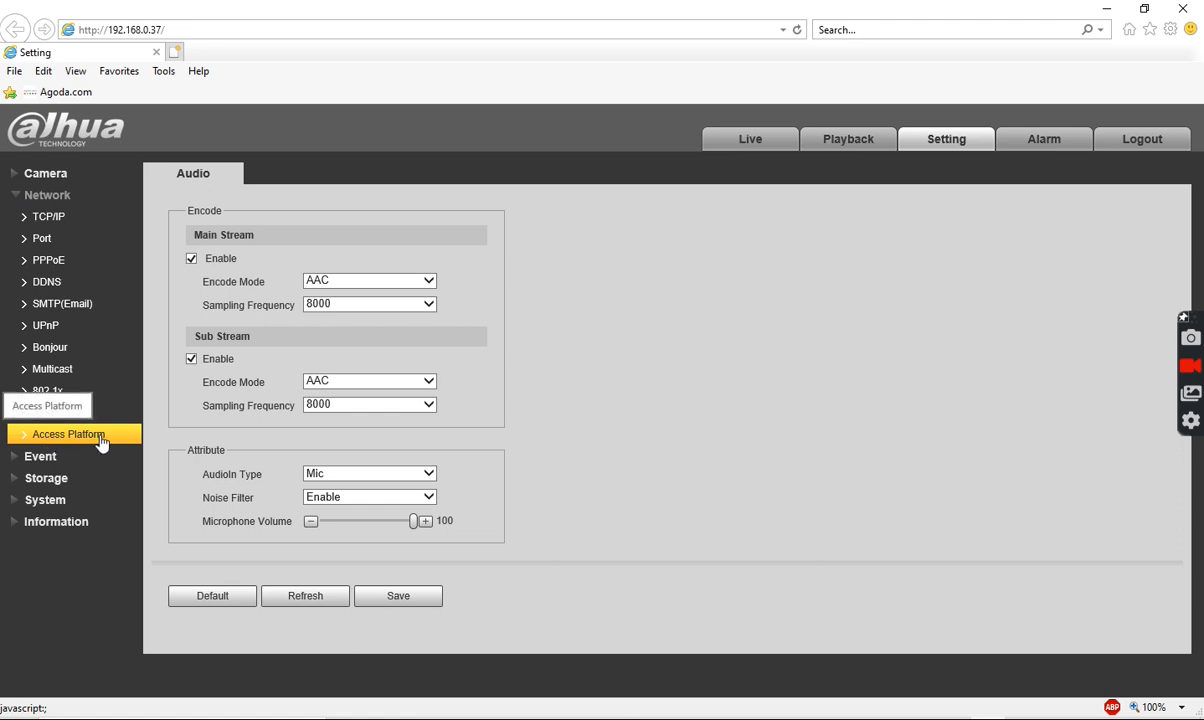
# Step: Reach Network > Access Platform and its RTMP settings page
pyautogui.click(68, 434)
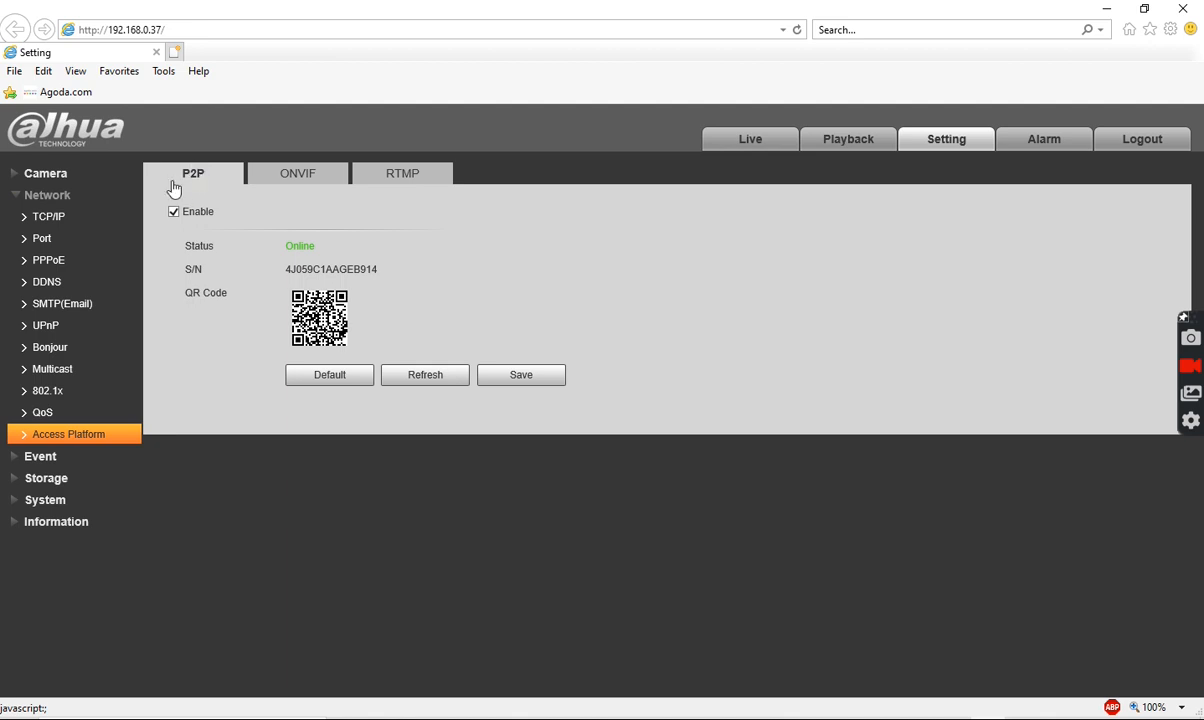
pyautogui.moveTo(312, 184)
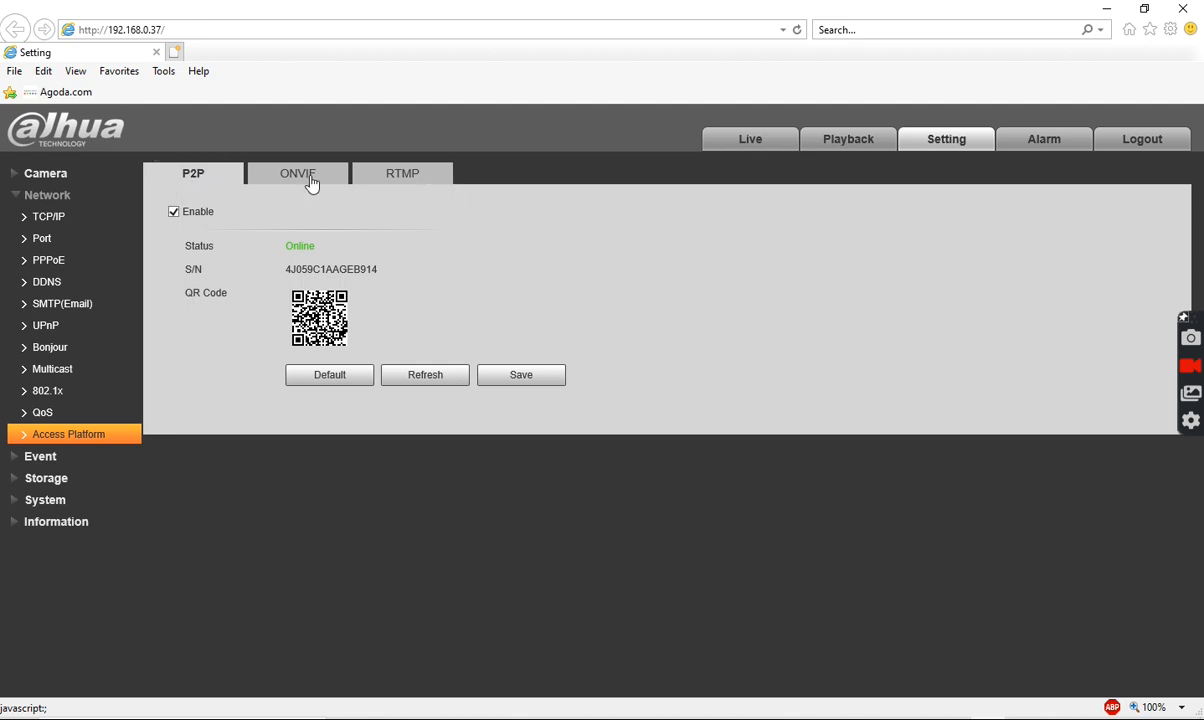
pyautogui.moveTo(410, 178)
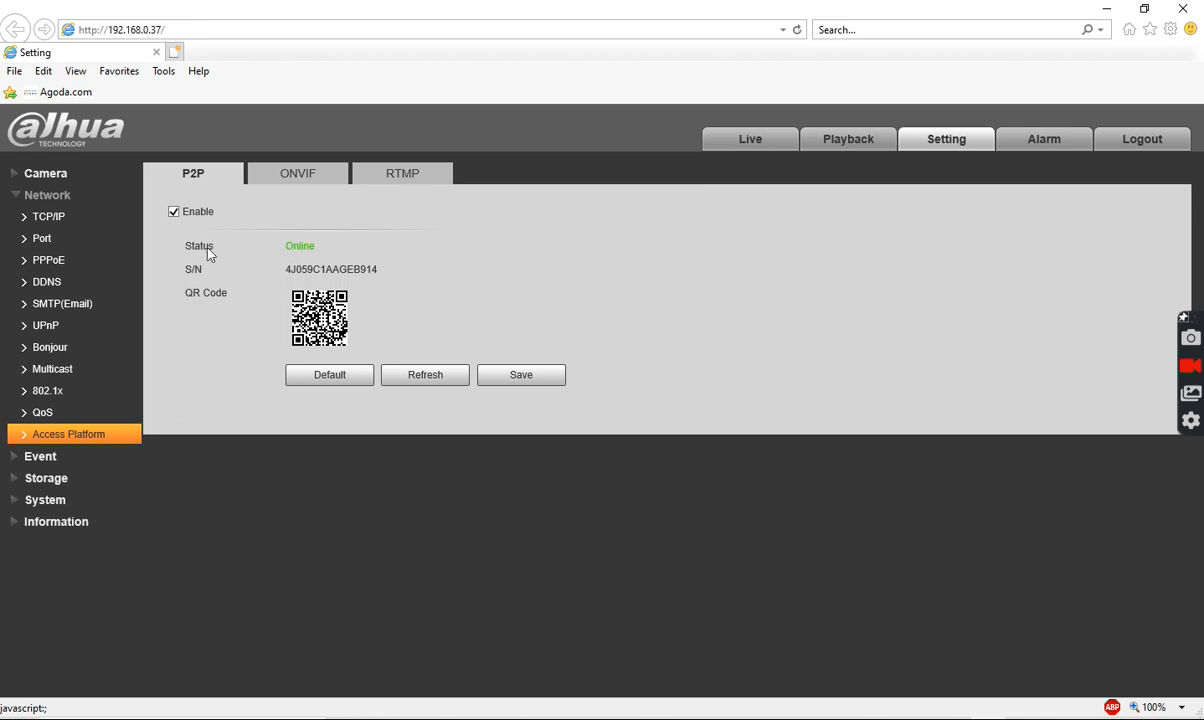
pyautogui.click(402, 172)
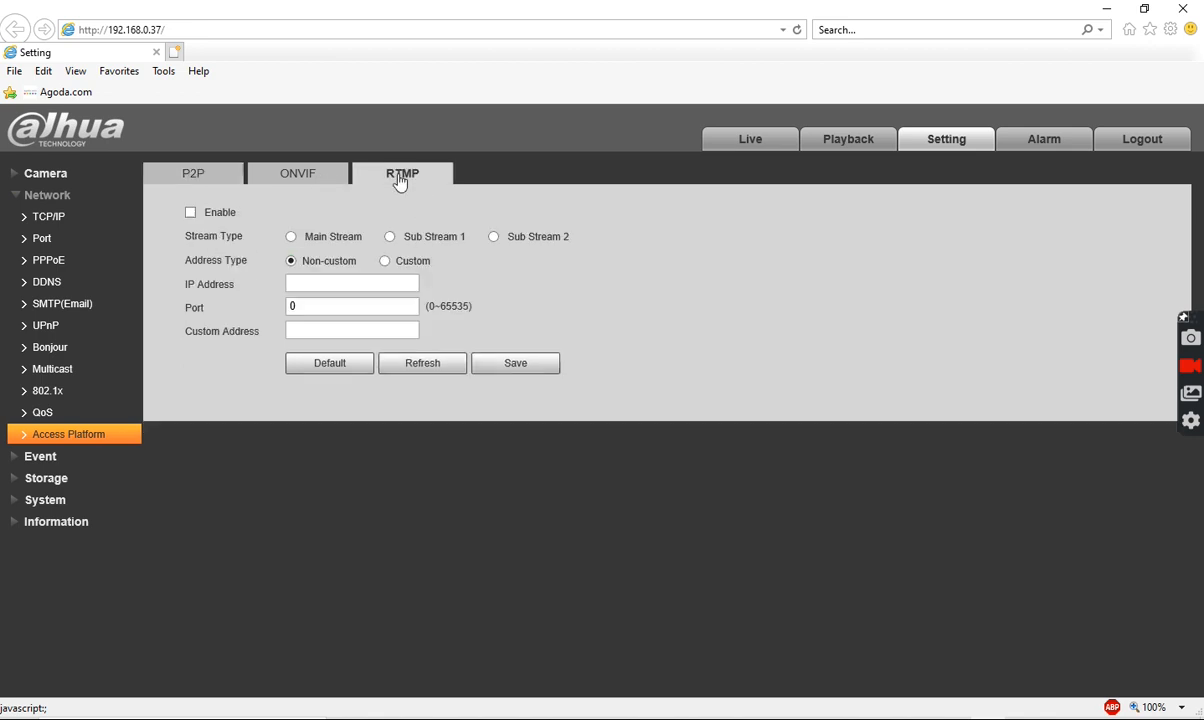
# Step: Enable RTMP, accept the Risk Prompt and choose Custom address type
pyautogui.click(402, 172)
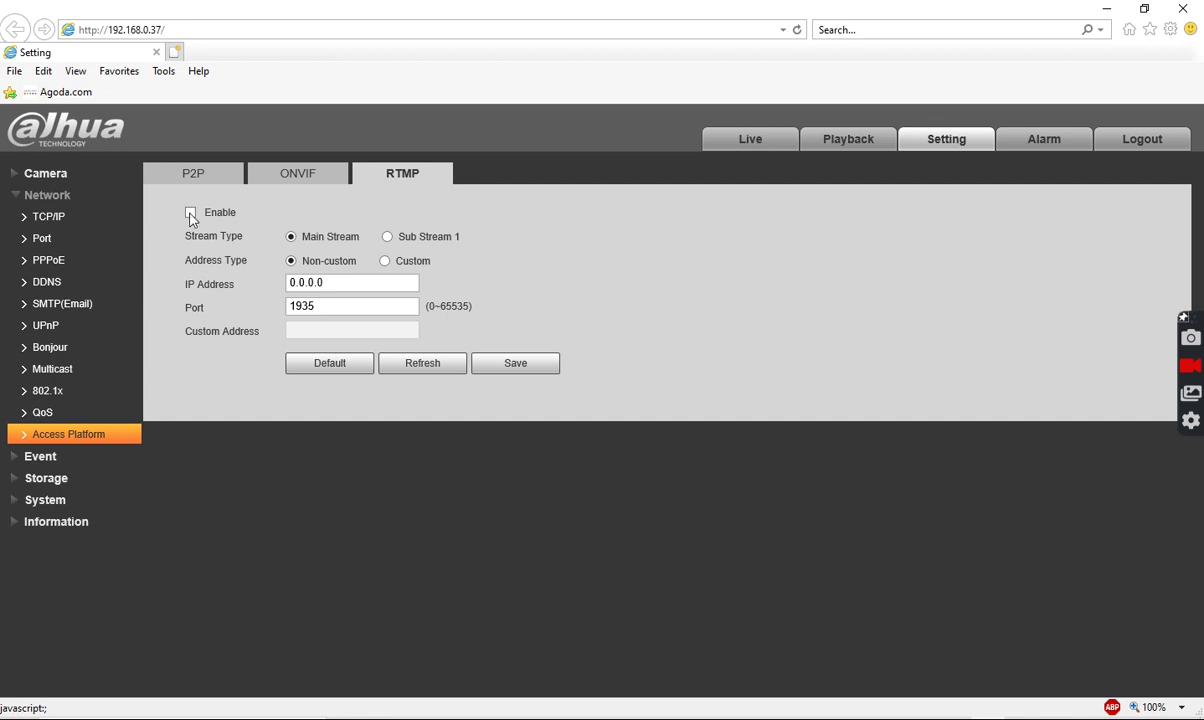
pyautogui.click(190, 212)
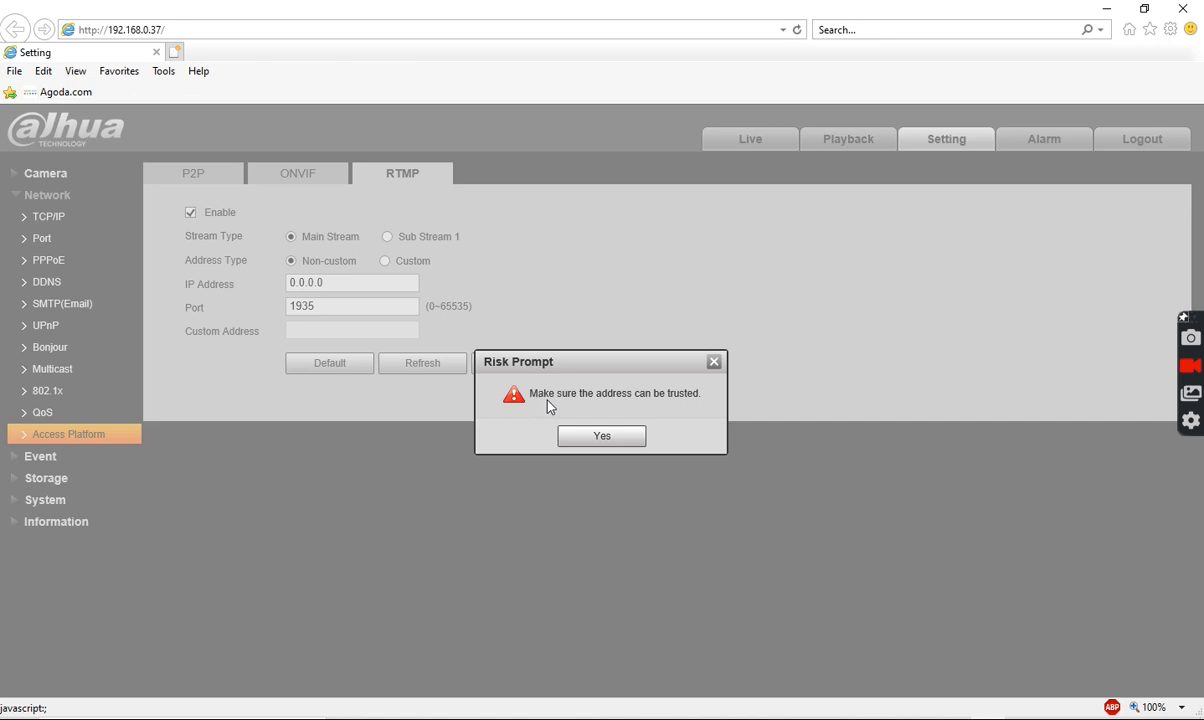
pyautogui.click(600, 436)
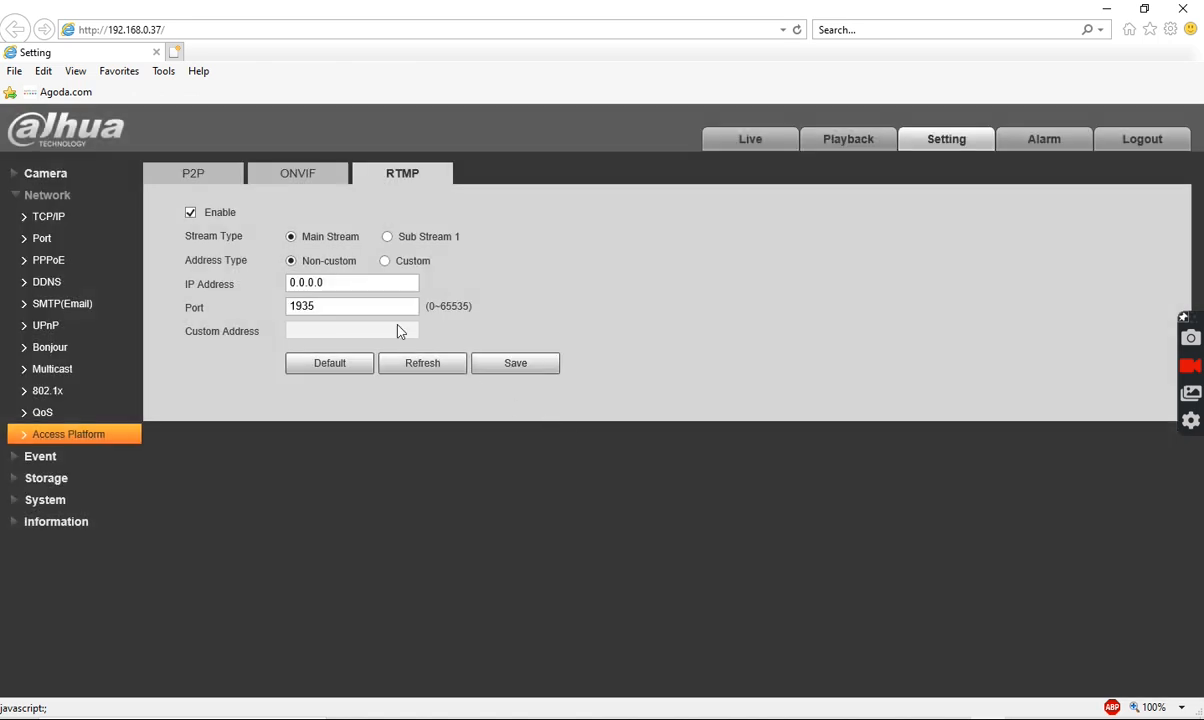
pyautogui.moveTo(386, 268)
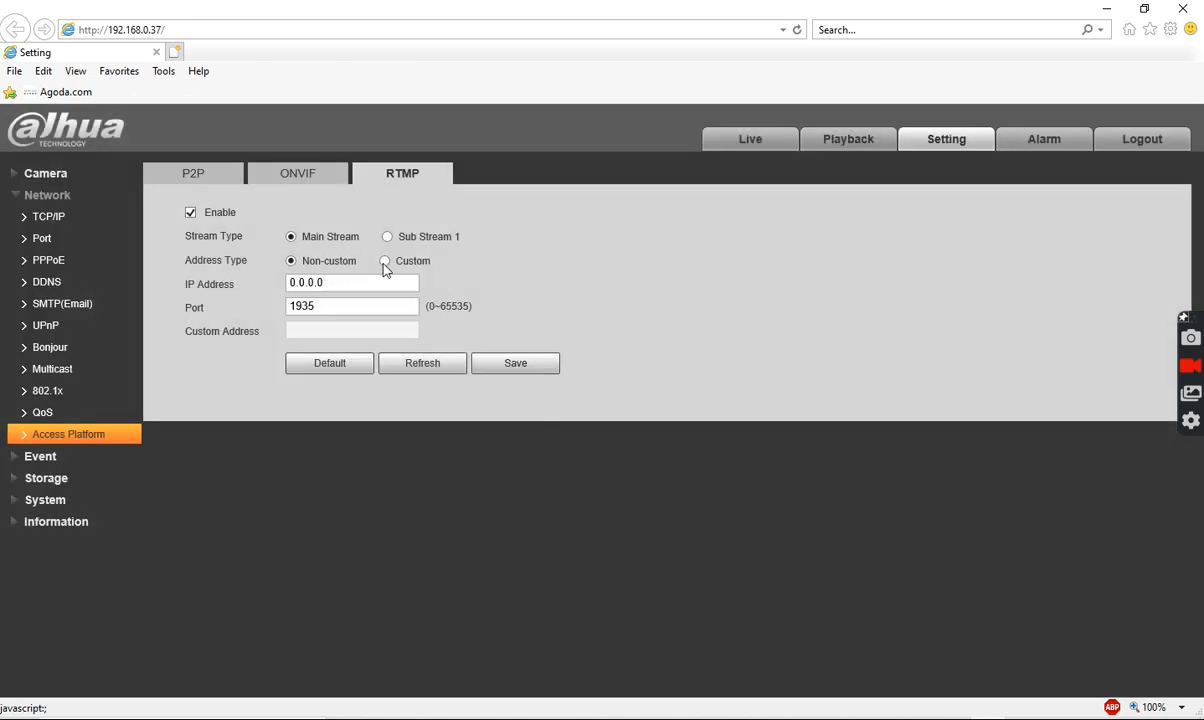
pyautogui.moveTo(238, 272)
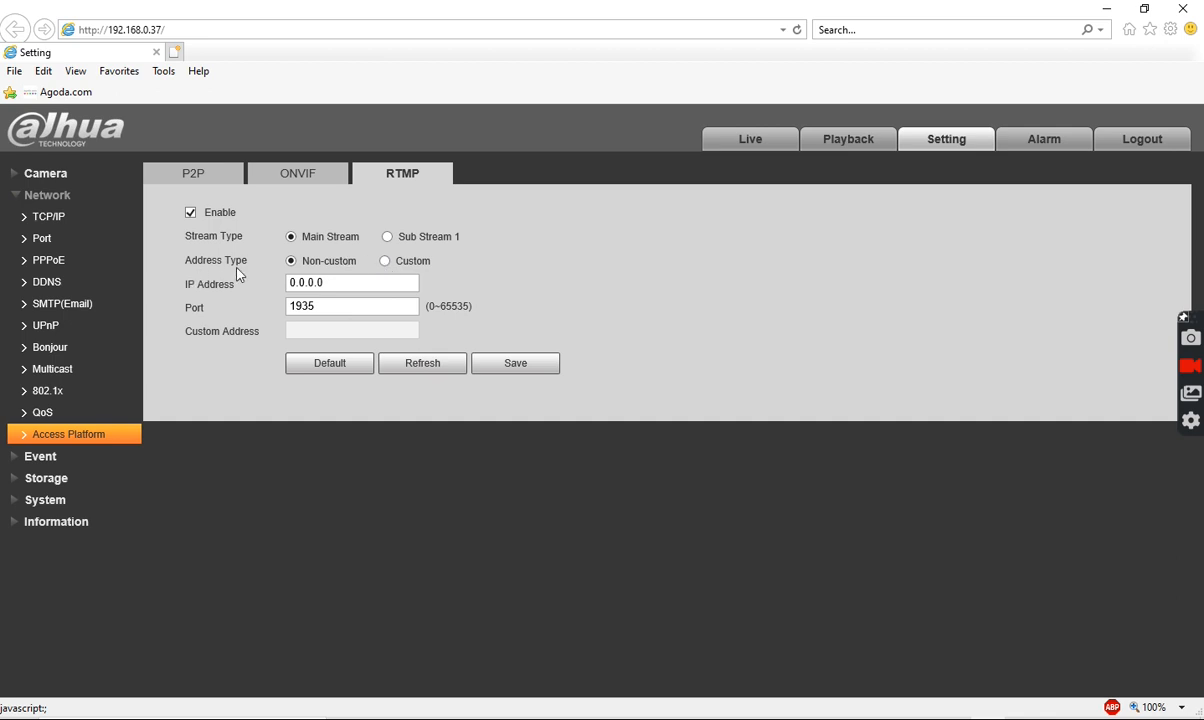
pyautogui.moveTo(304, 338)
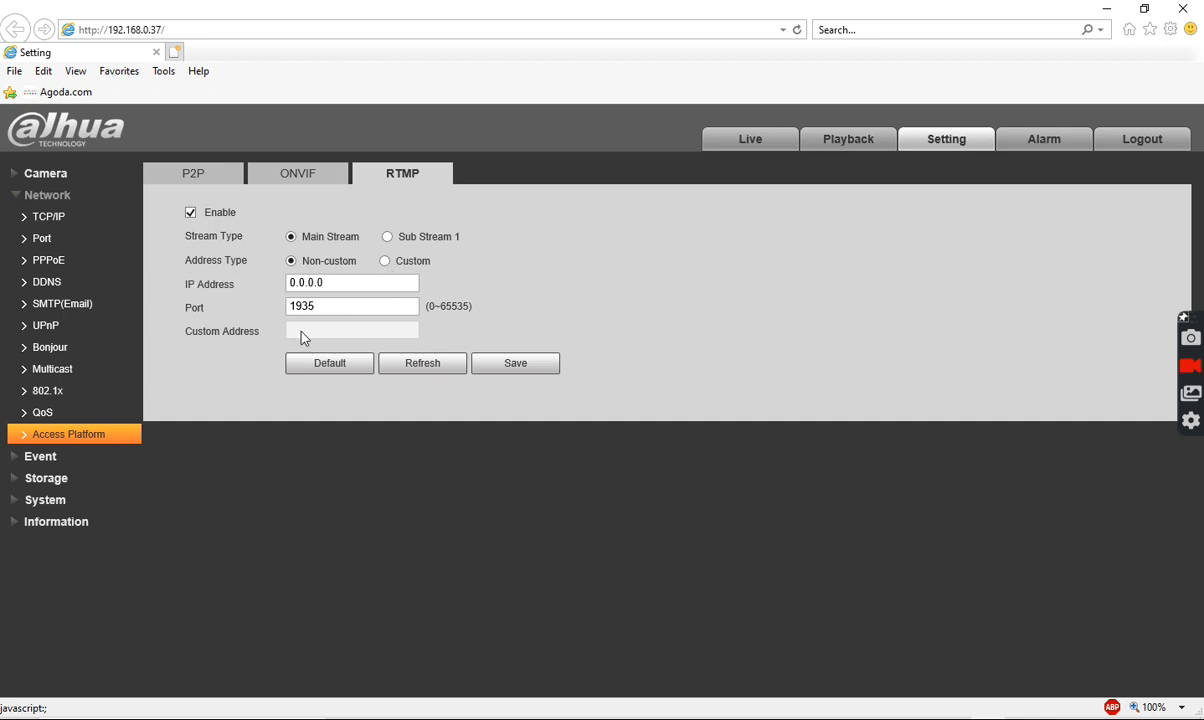
pyautogui.moveTo(344, 338)
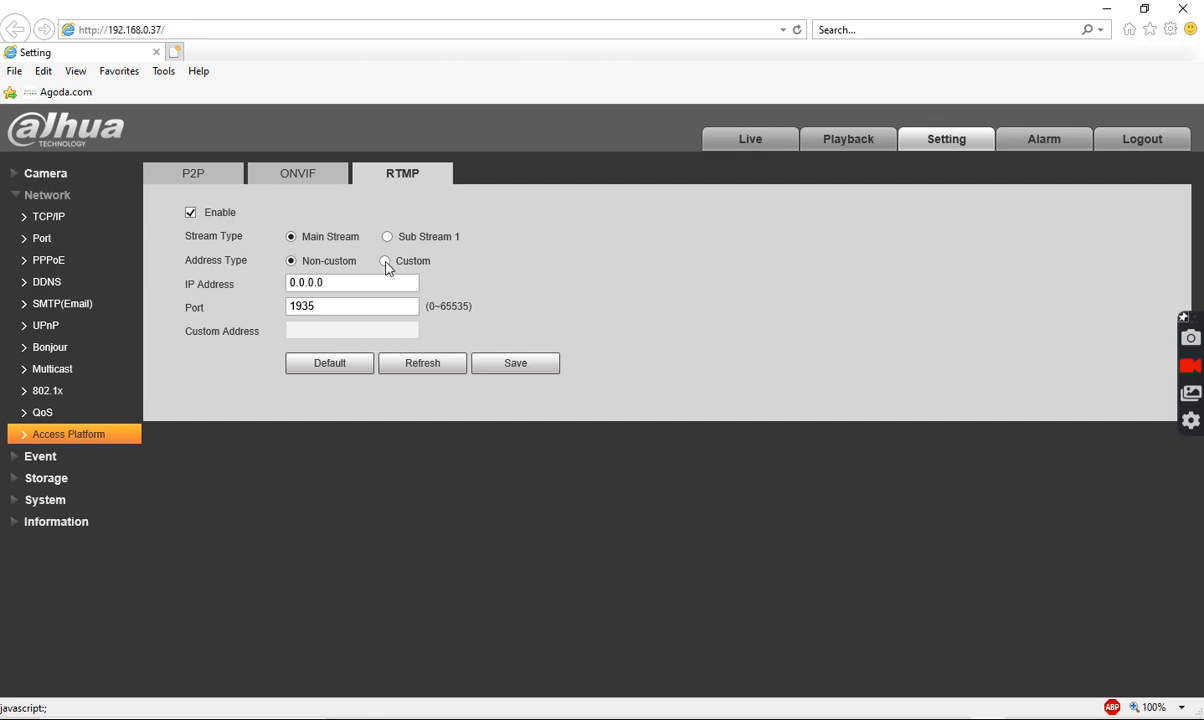
pyautogui.click(386, 260)
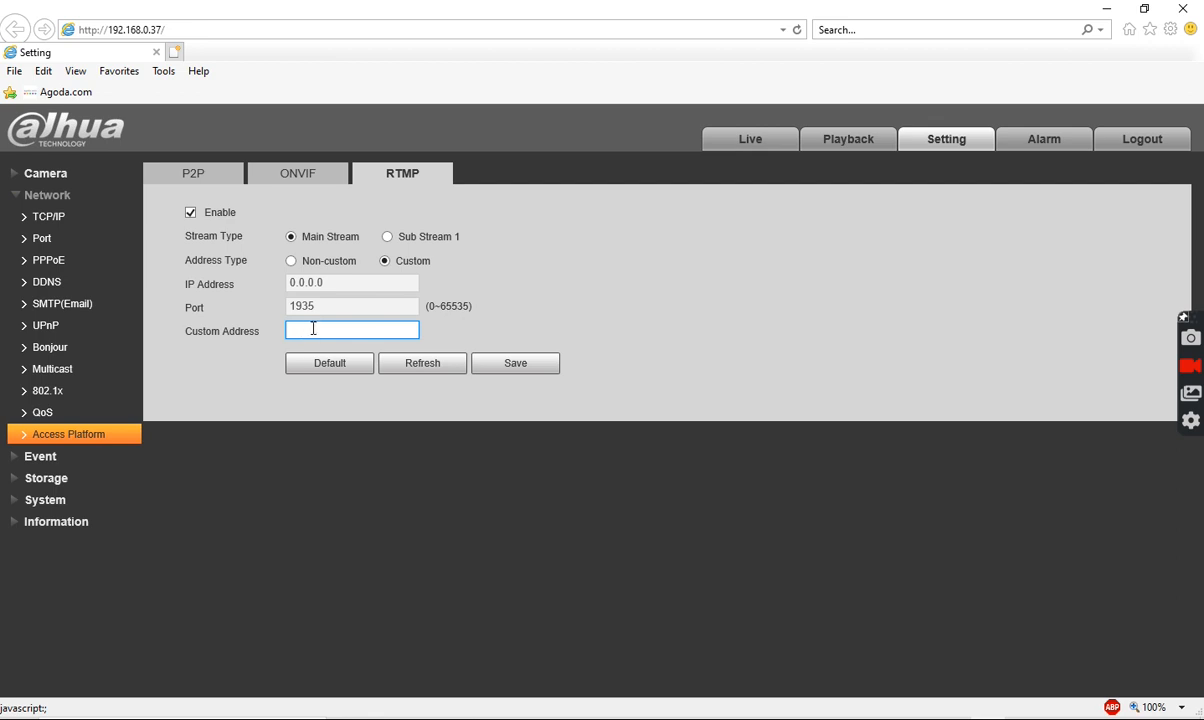
pyautogui.moveTo(488, 368)
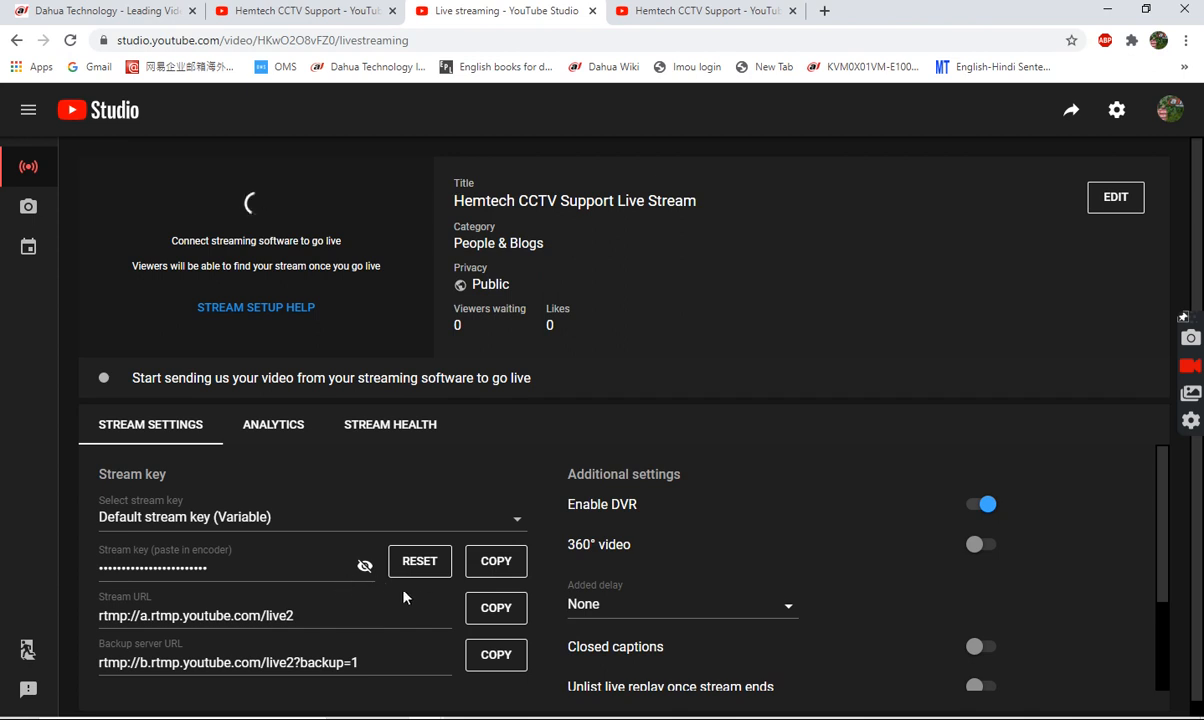
pyautogui.moveTo(532, 616)
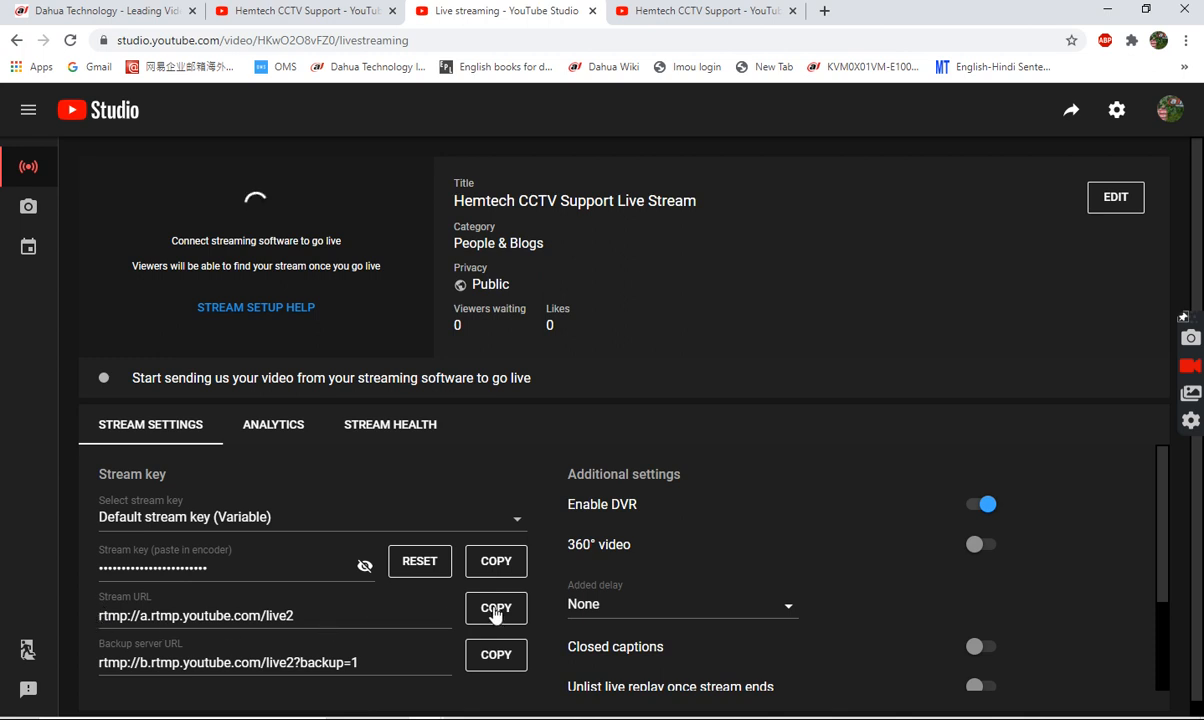
# Step: Copy the YouTube Stream URL into the Custom Address field as rtmp:youtube.com/live2
pyautogui.click(496, 608)
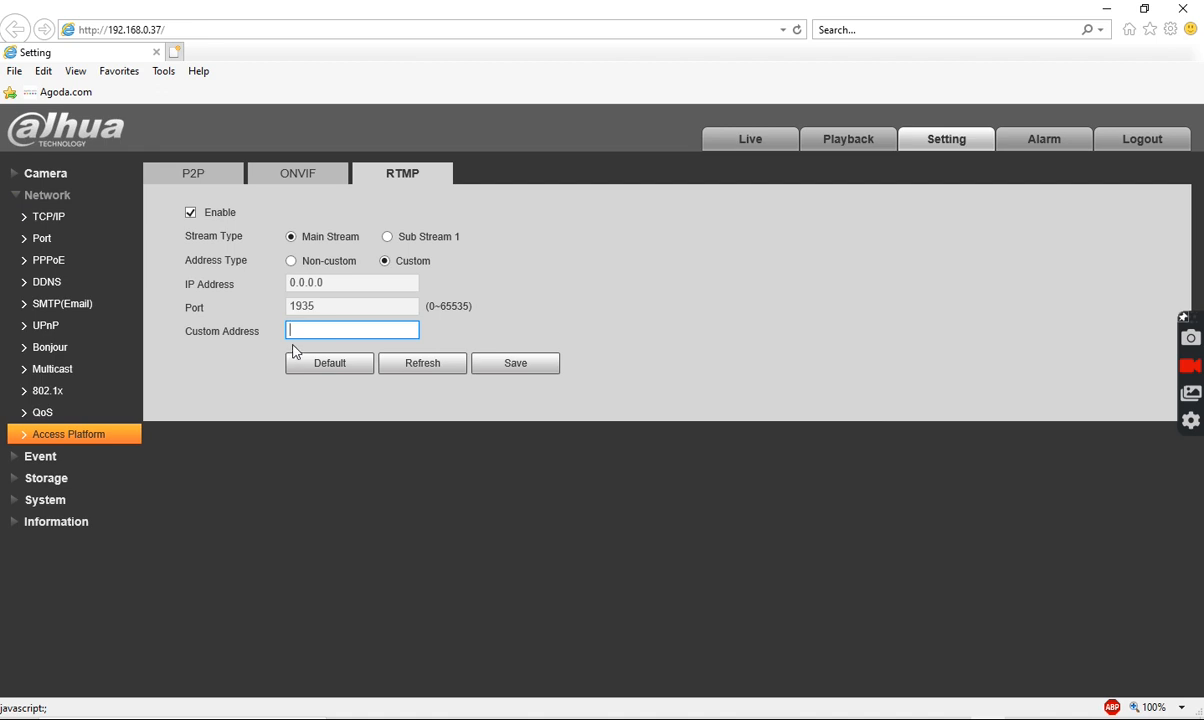
pyautogui.write('rtmp:youtube.com/live2')
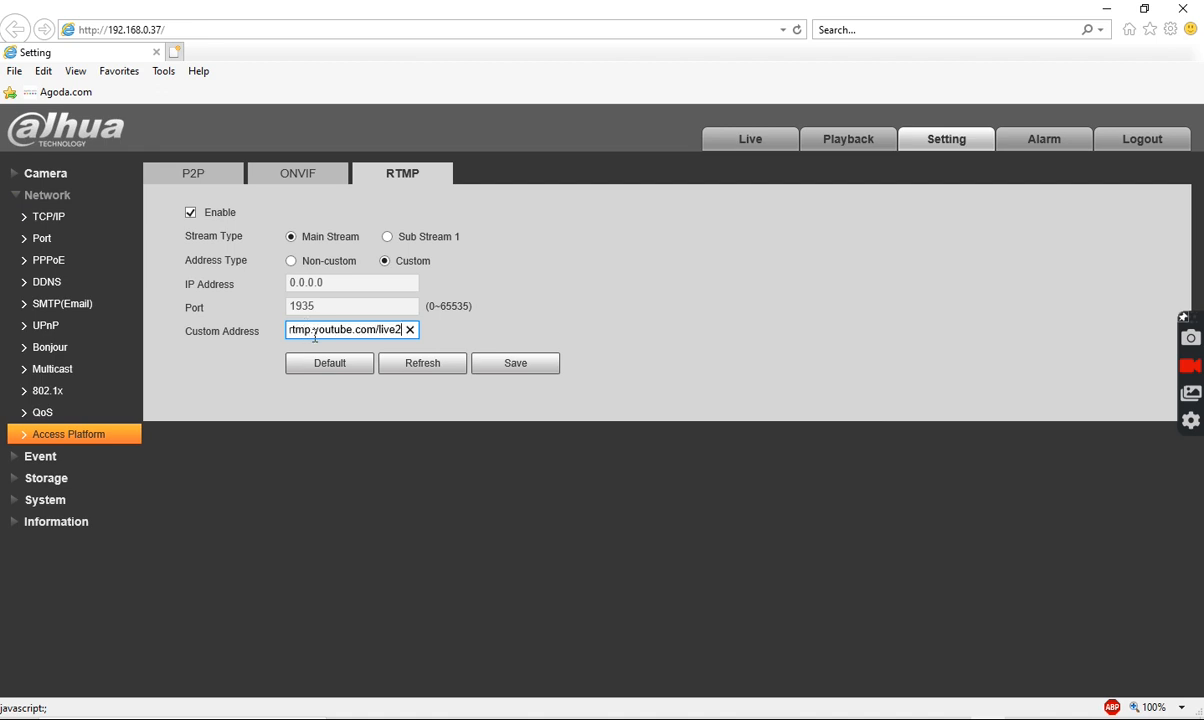
pyautogui.moveTo(392, 338)
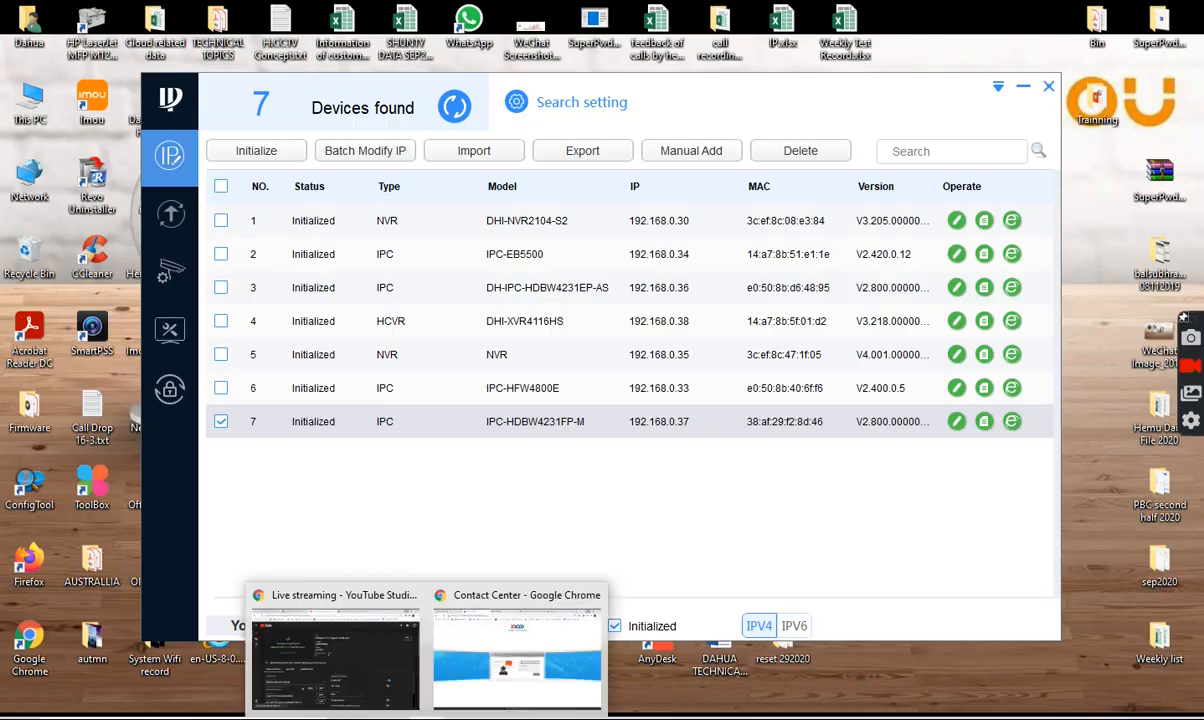
pyautogui.click(334, 594)
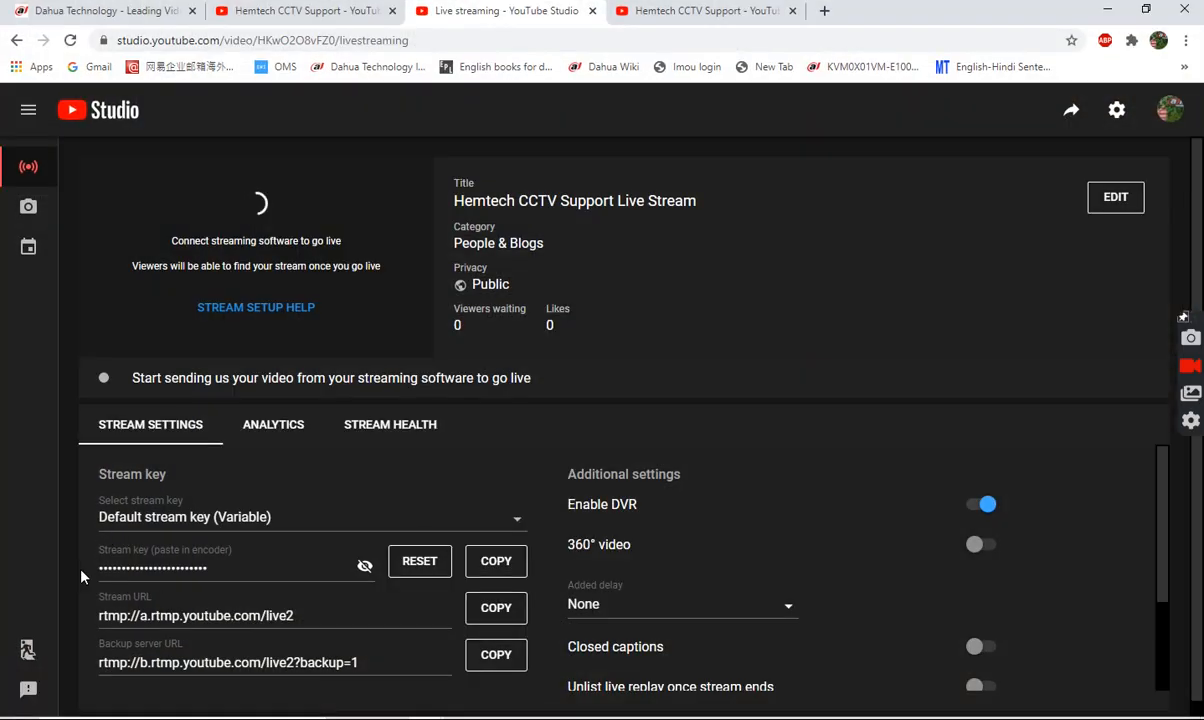
pyautogui.moveTo(208, 572)
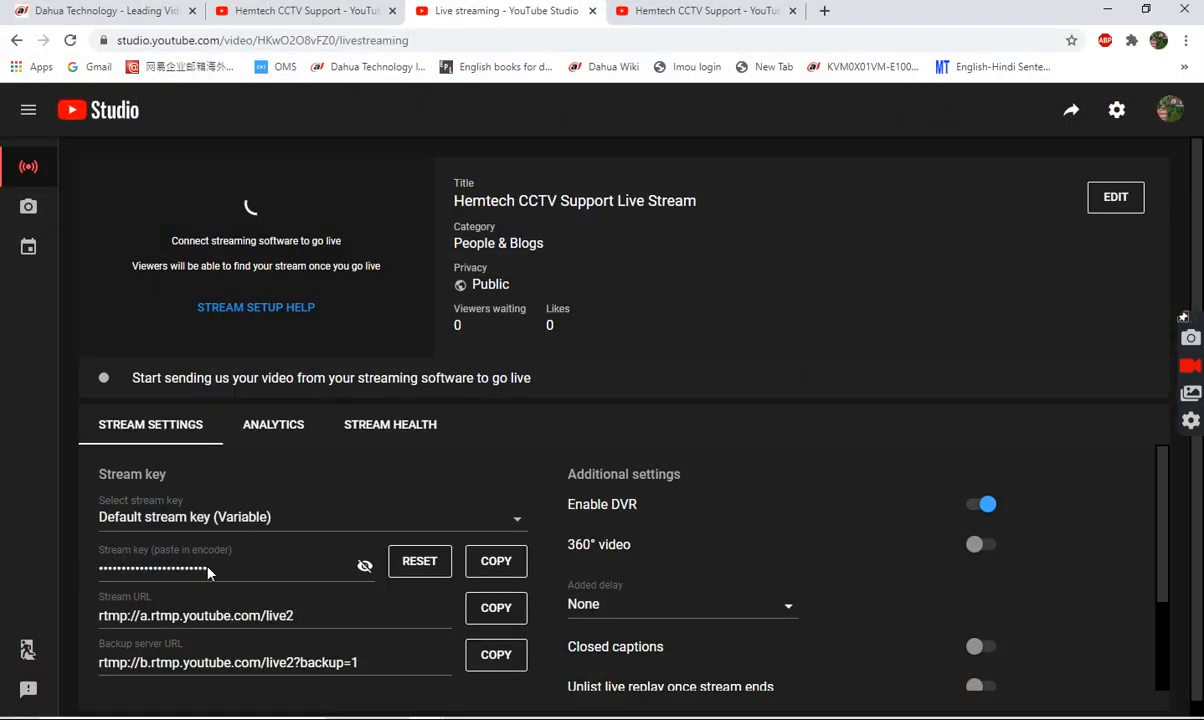
pyautogui.click(496, 560)
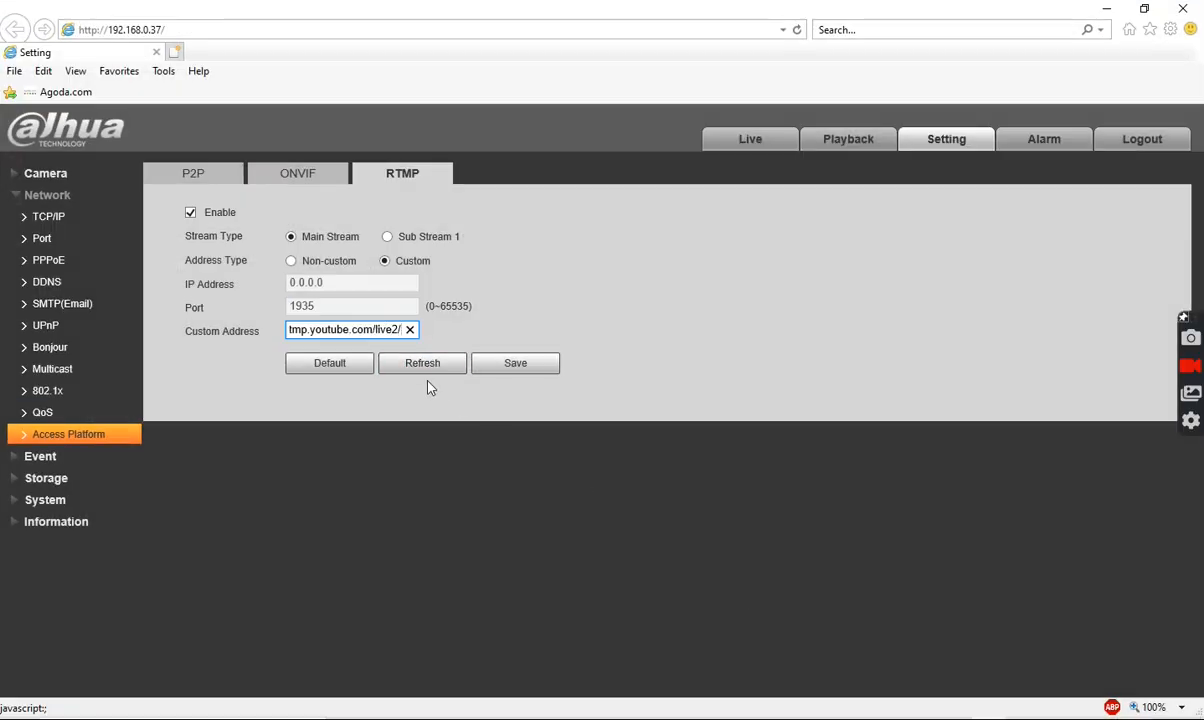
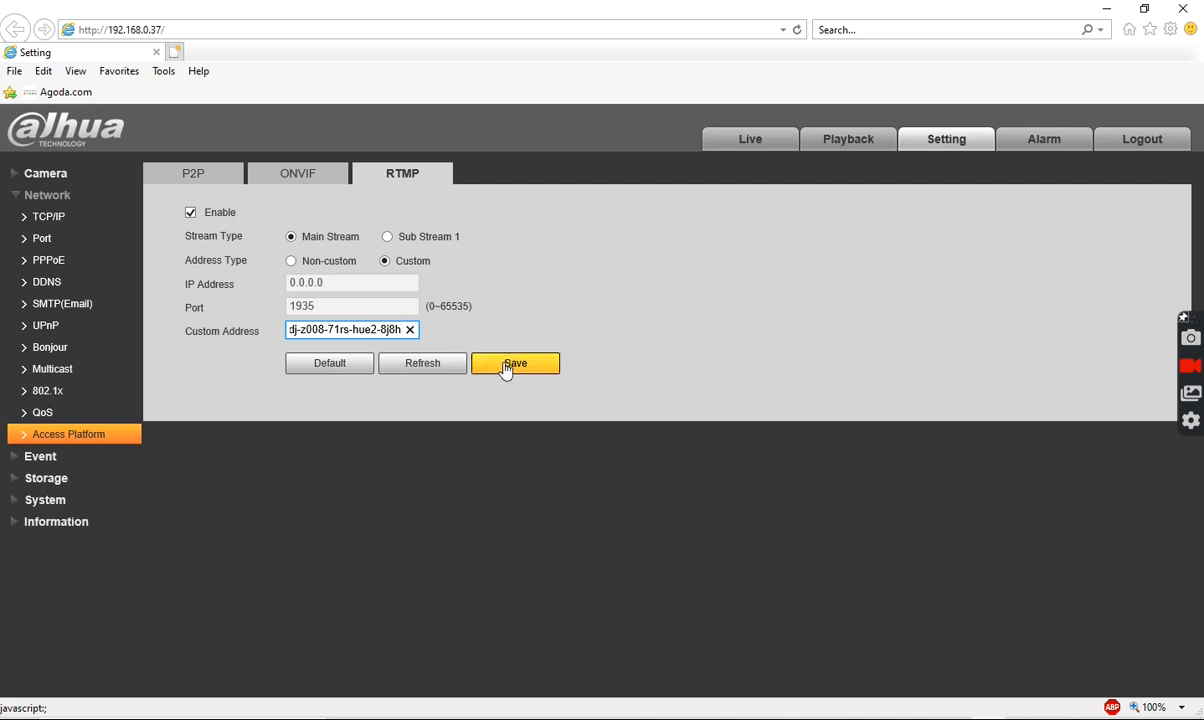
pyautogui.click(516, 364)
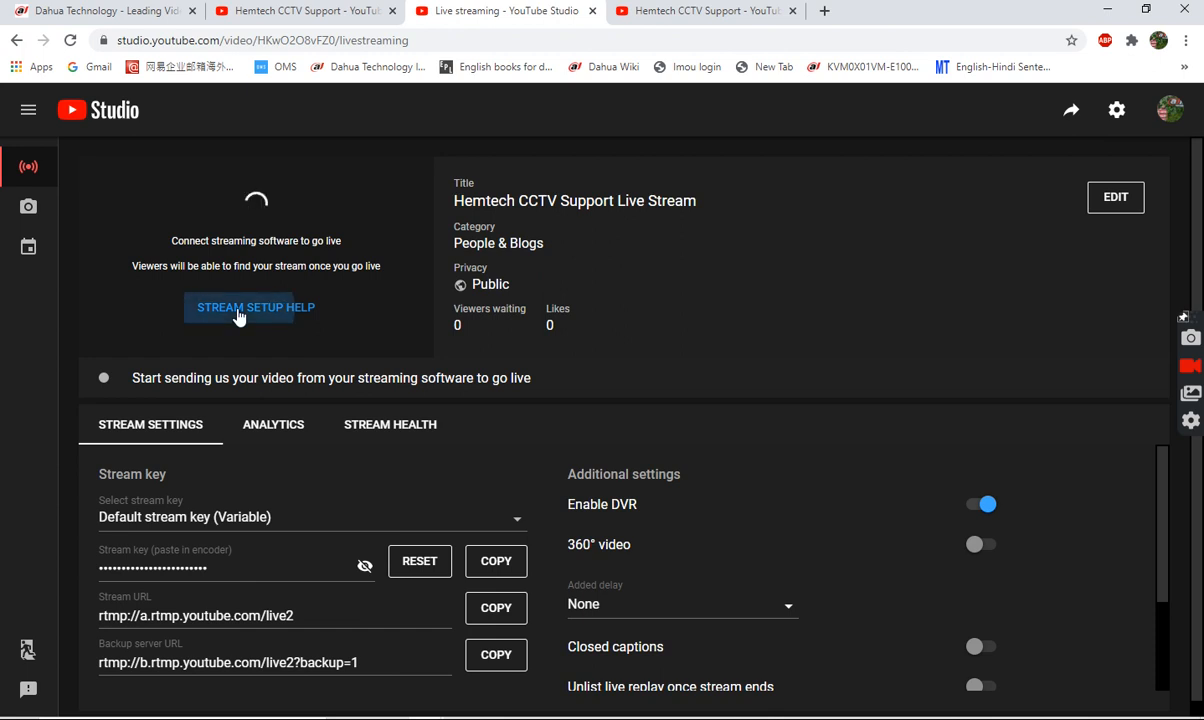
# Step: Read the Stream Setup Help dialog and dismiss it with Done
pyautogui.click(256, 308)
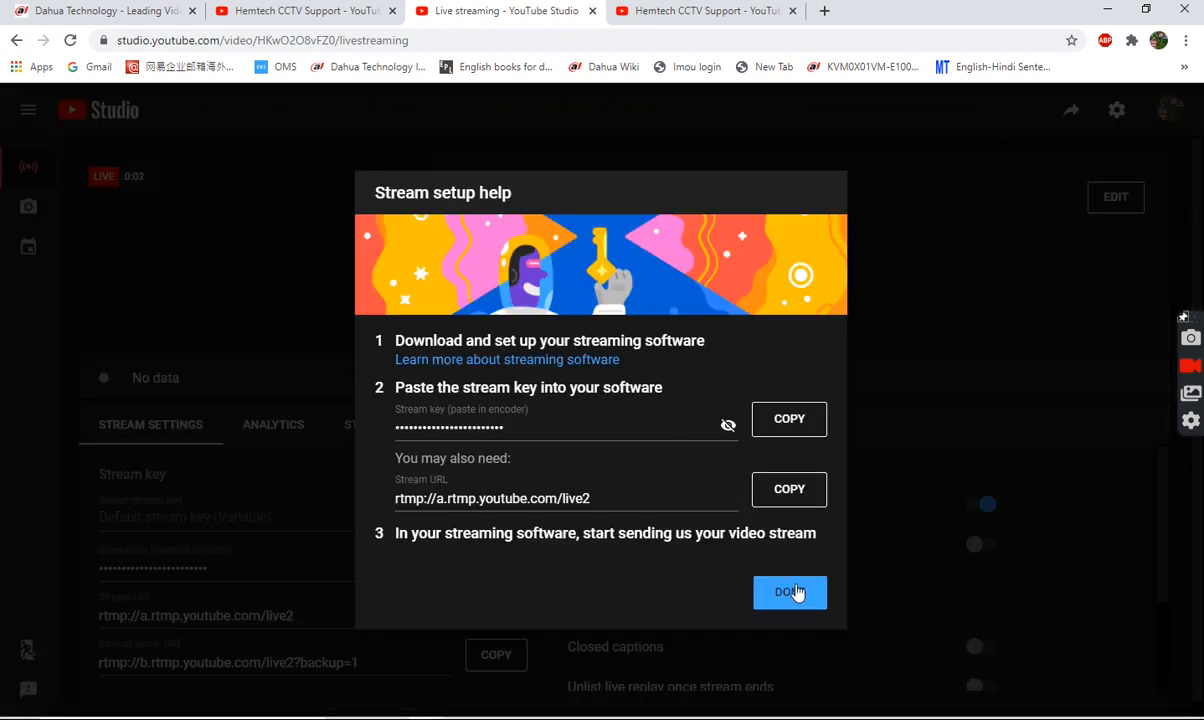
pyautogui.click(788, 592)
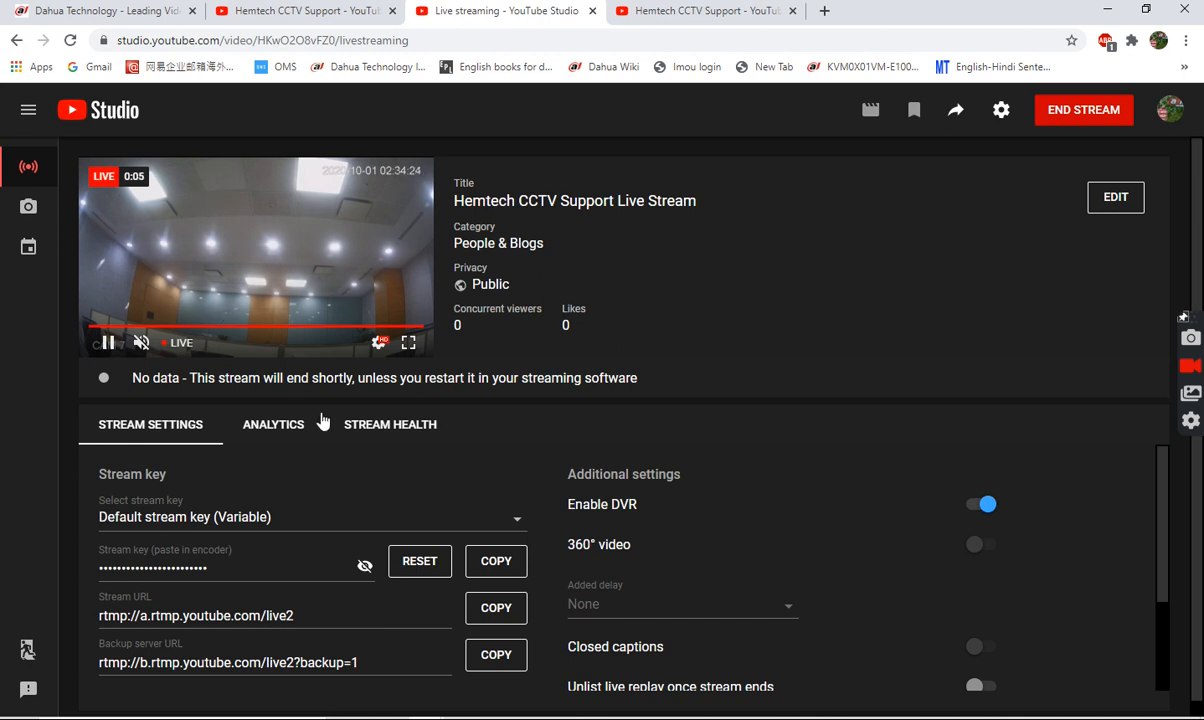
pyautogui.moveTo(408, 344)
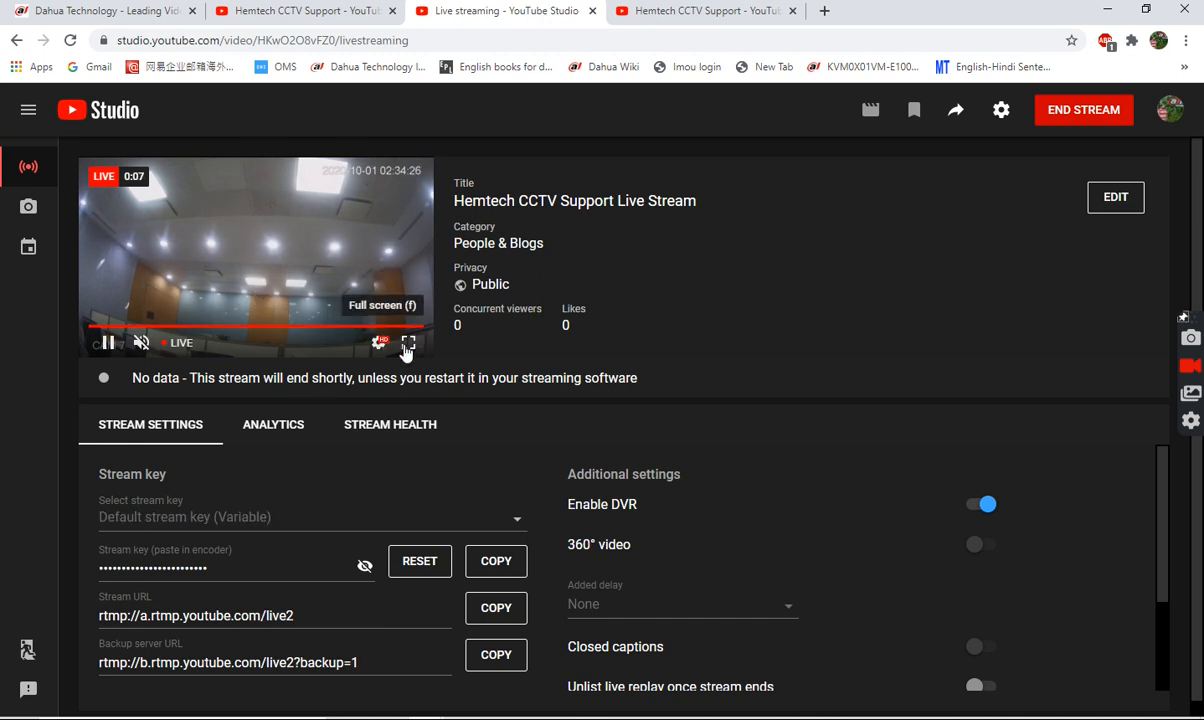
# Step: Play the live camera preview full screen
pyautogui.click(408, 344)
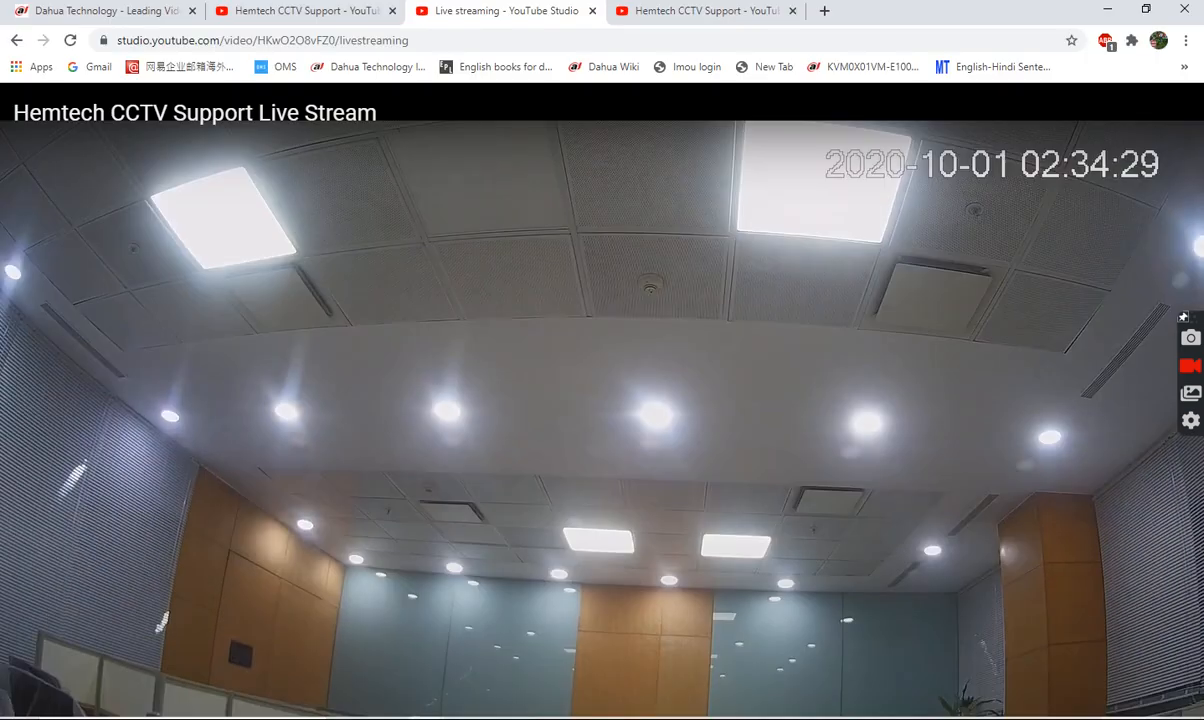